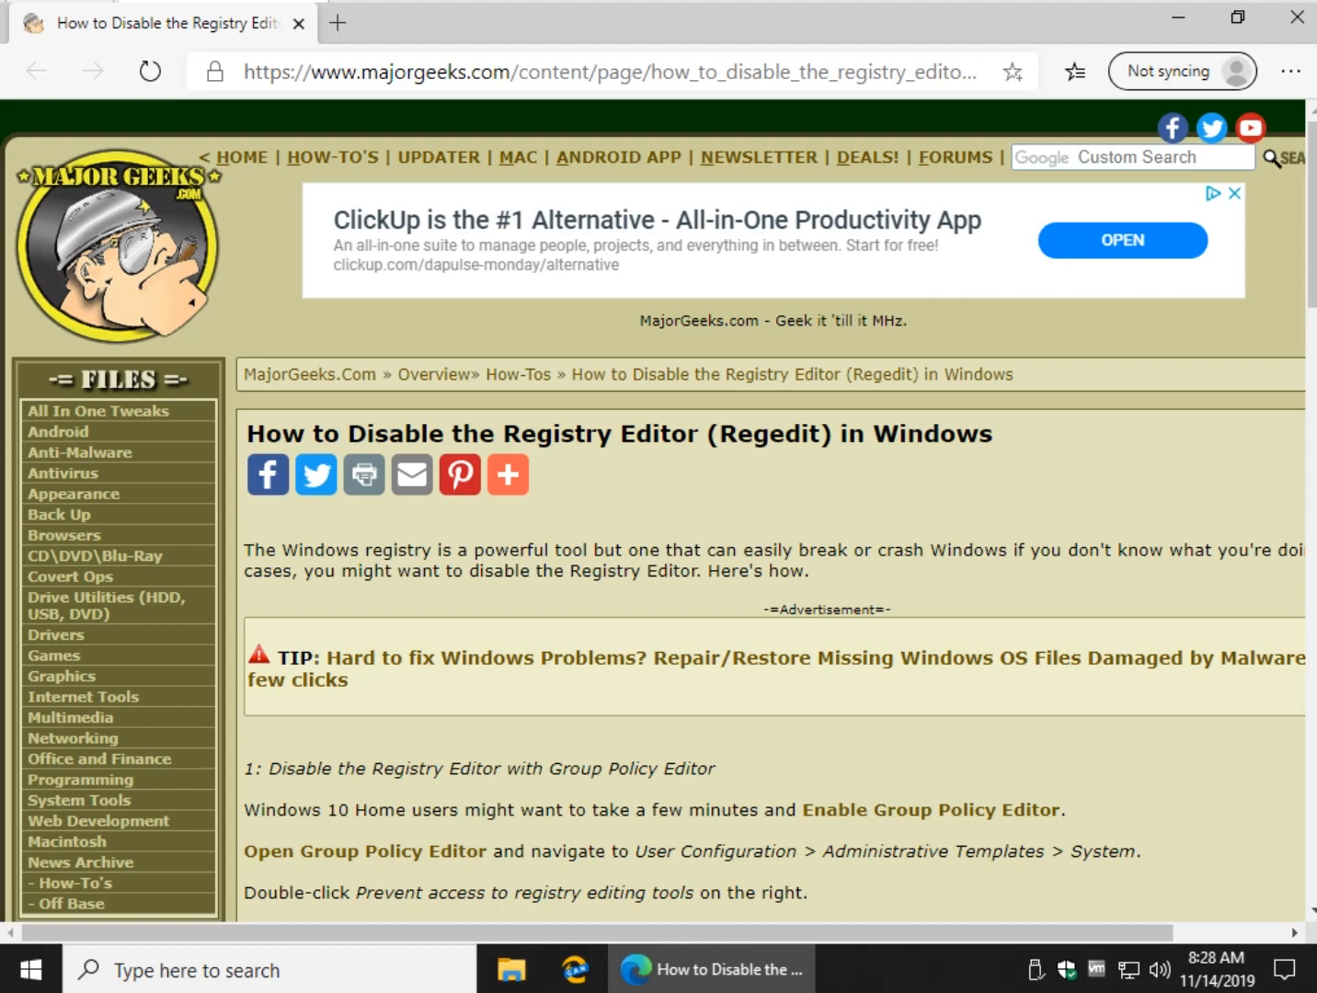
- Scroll the MajorGeeks article to its Group Policy method and launch the Local Group Policy Editor
scroll(down, 3)
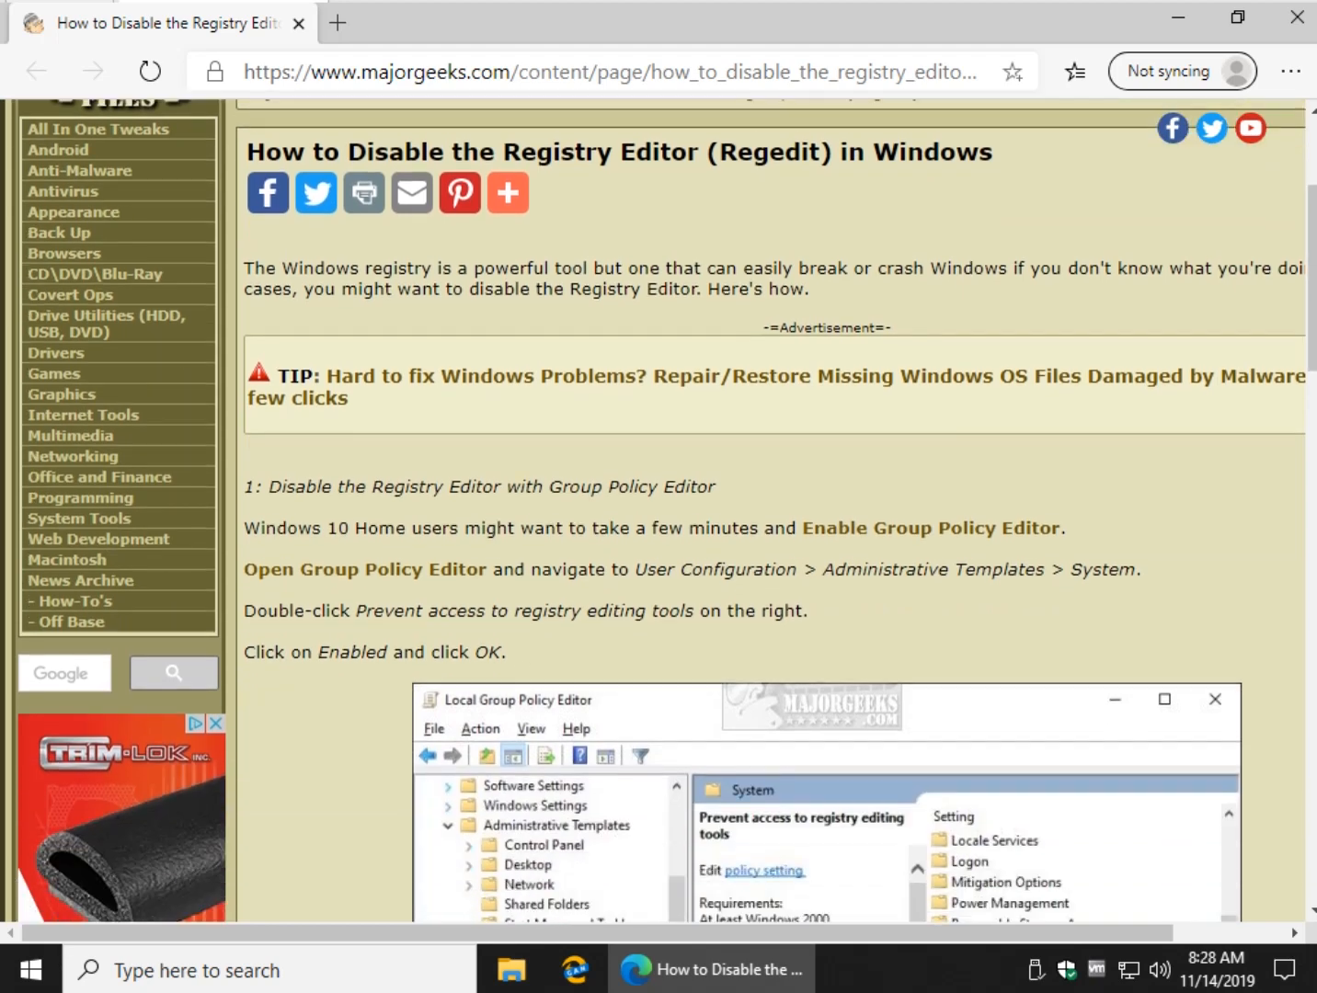
scroll(down, 3)
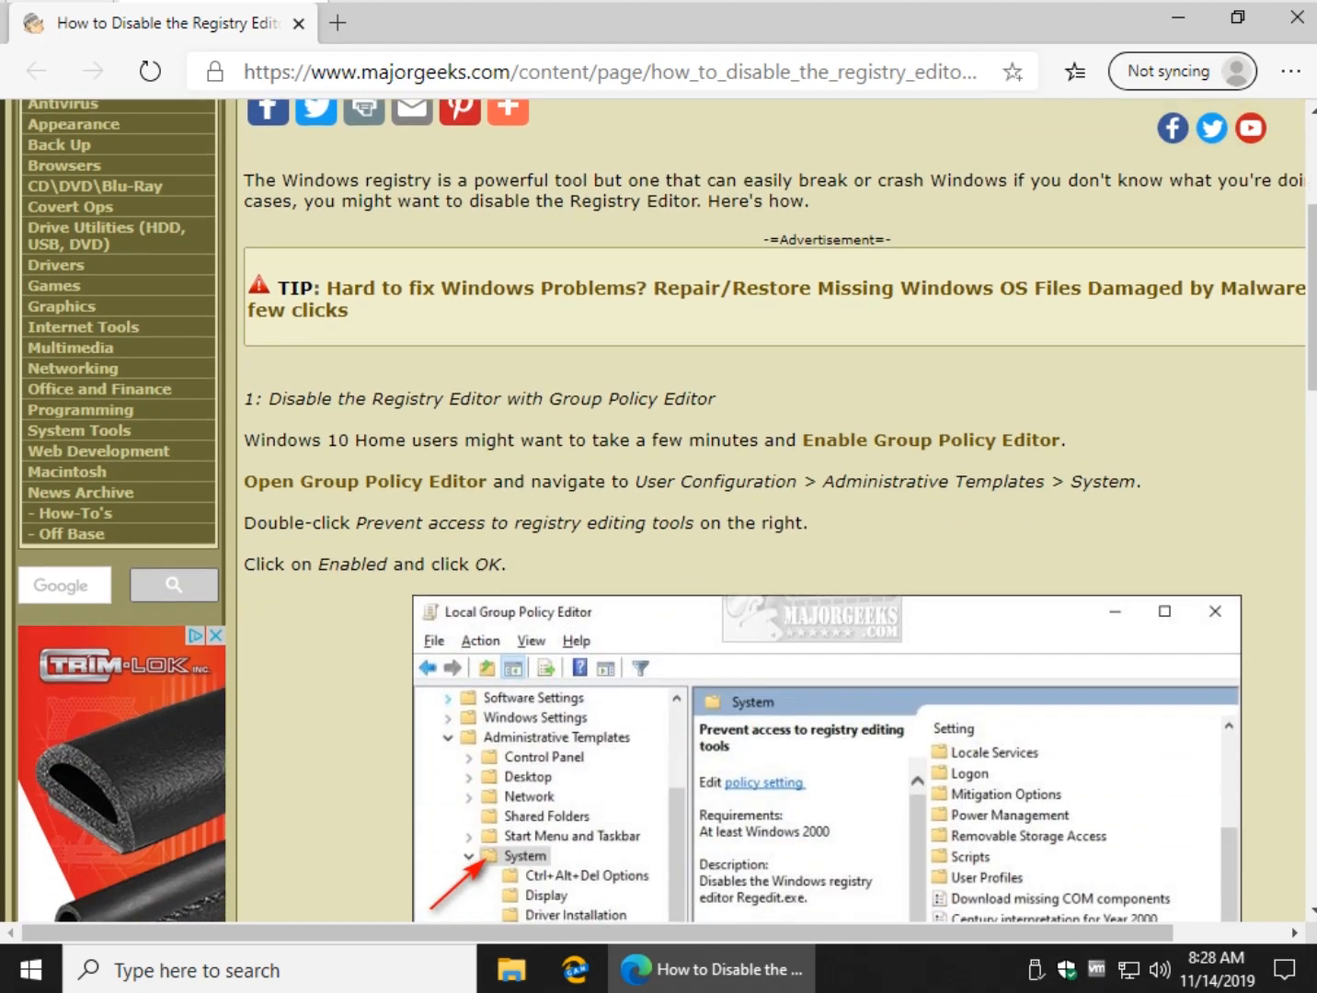
scroll(down, 3)
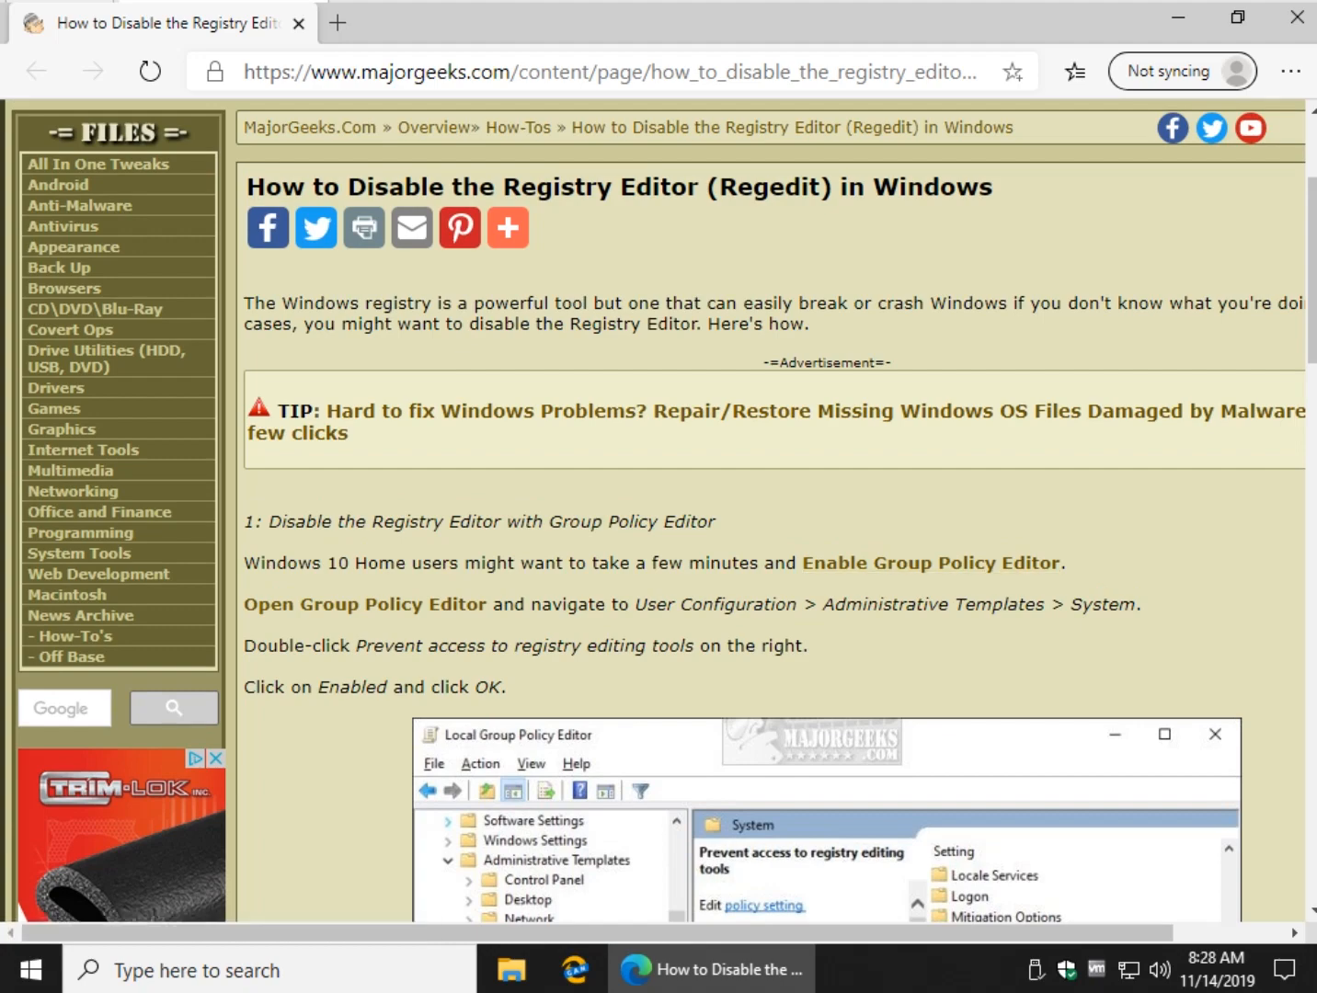
click(930, 563)
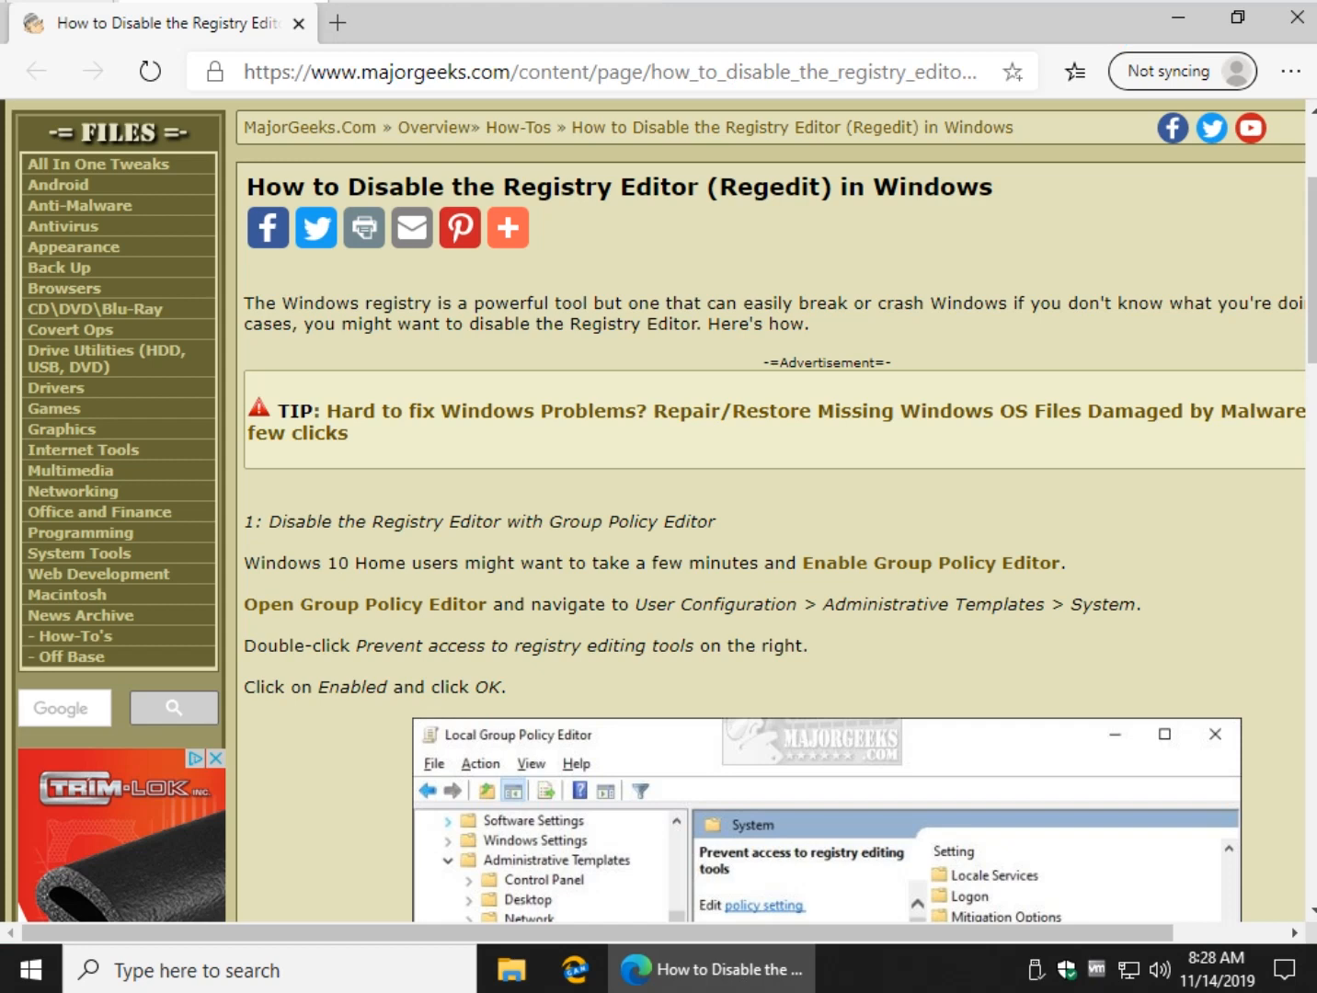
mouse_move(930, 563)
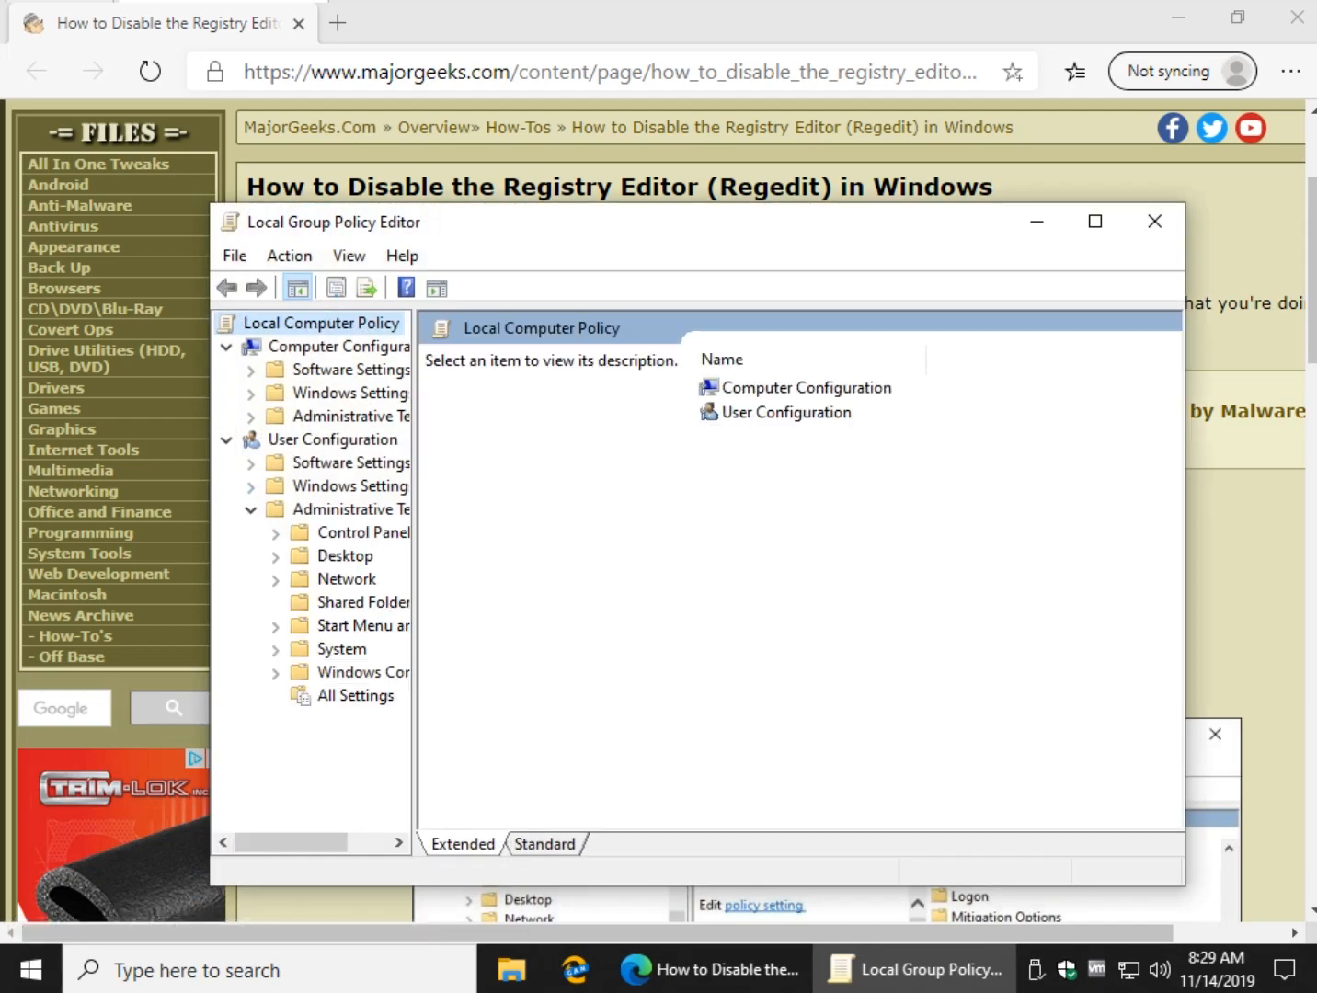
- Select Prevent access to registry editing tools under User Configuration > Administrative Templates > System
click(342, 648)
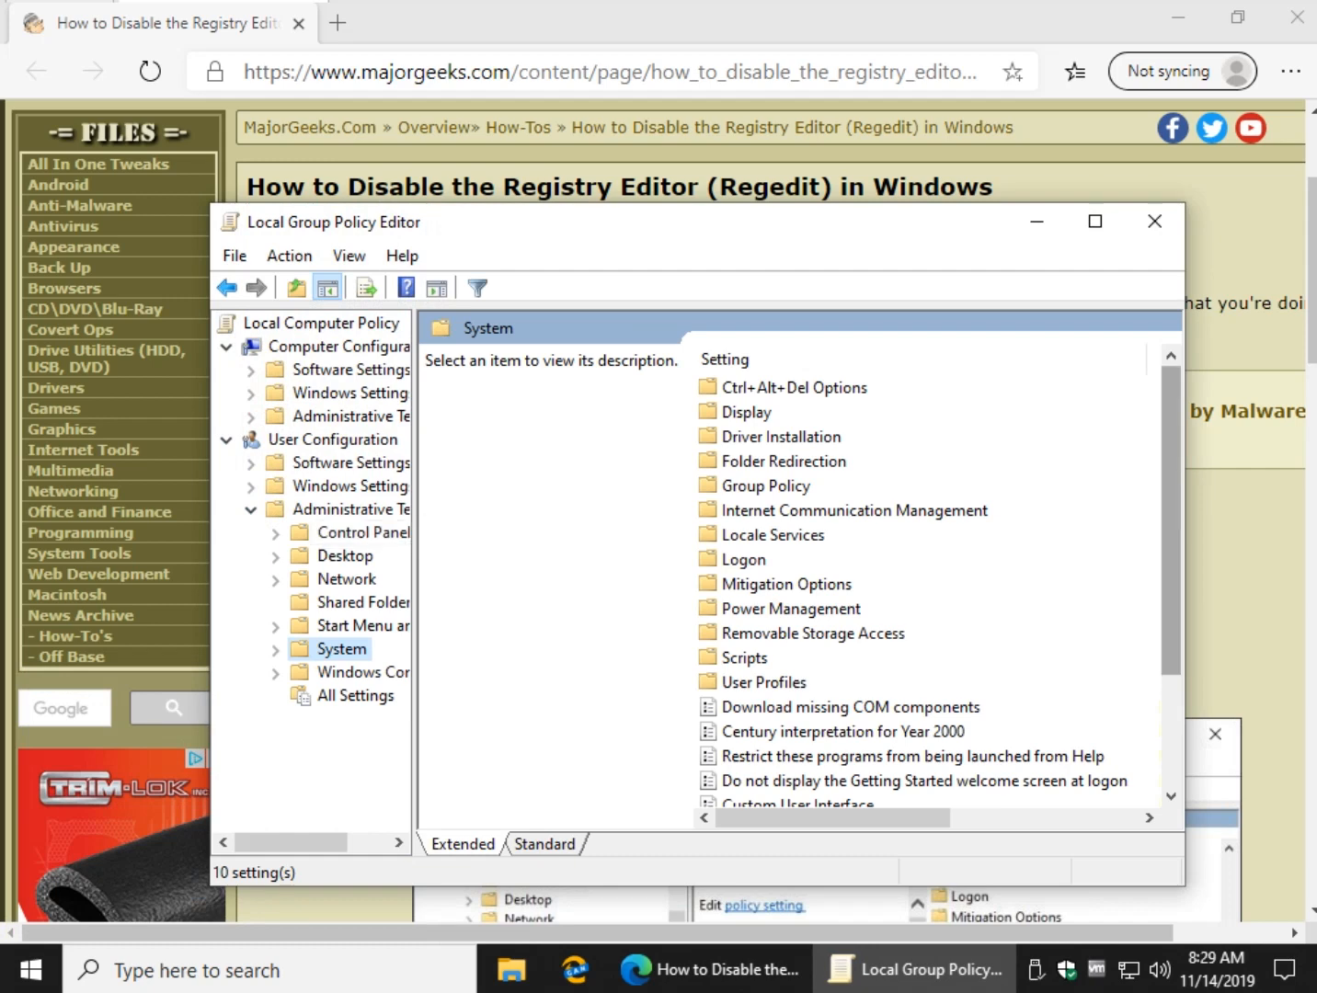
scroll(down, 3)
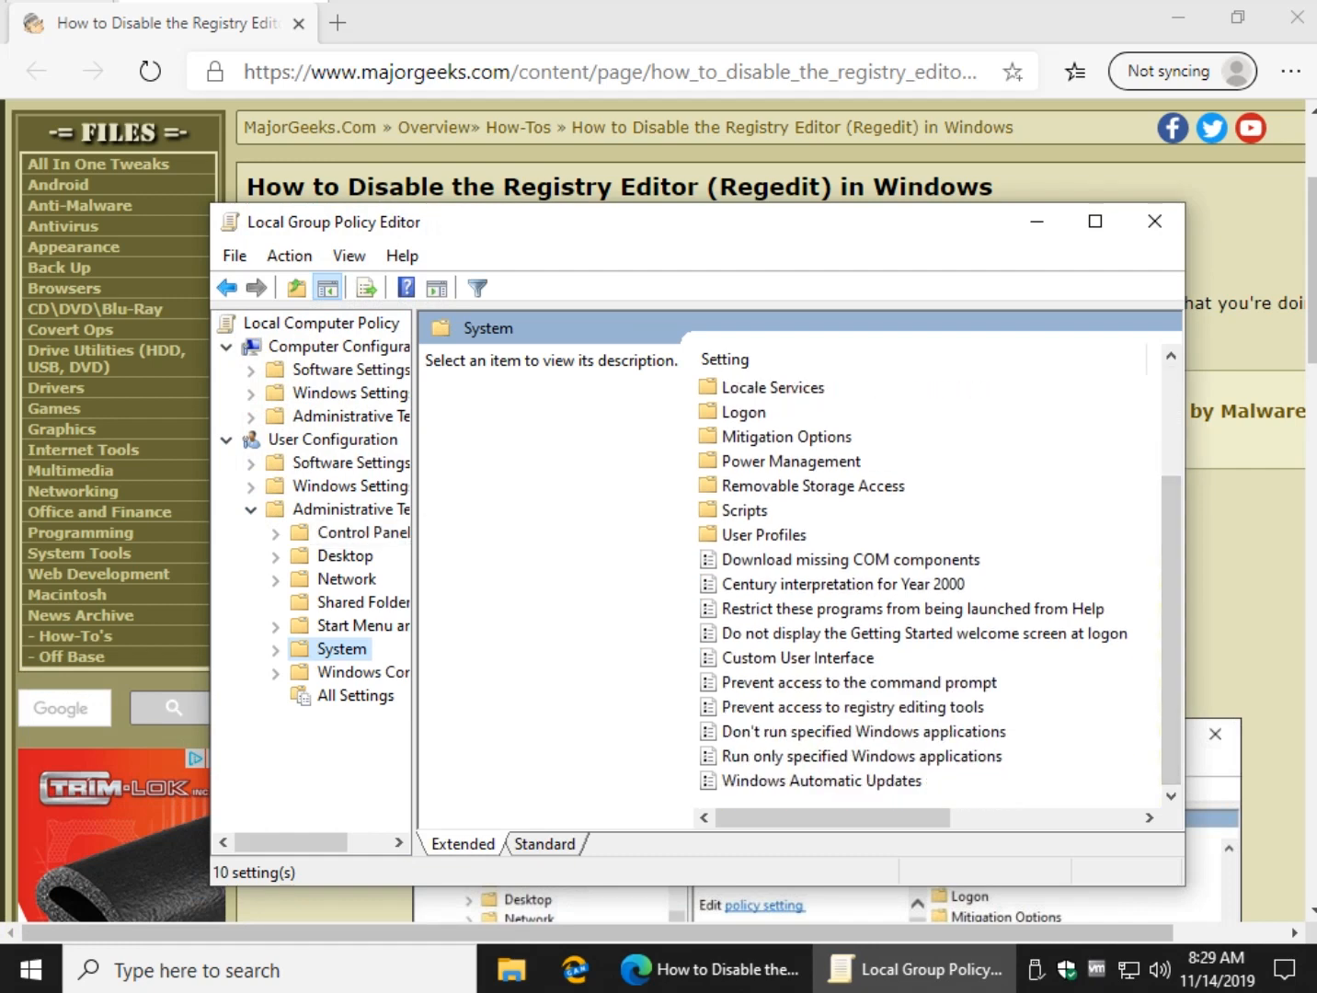
click(853, 706)
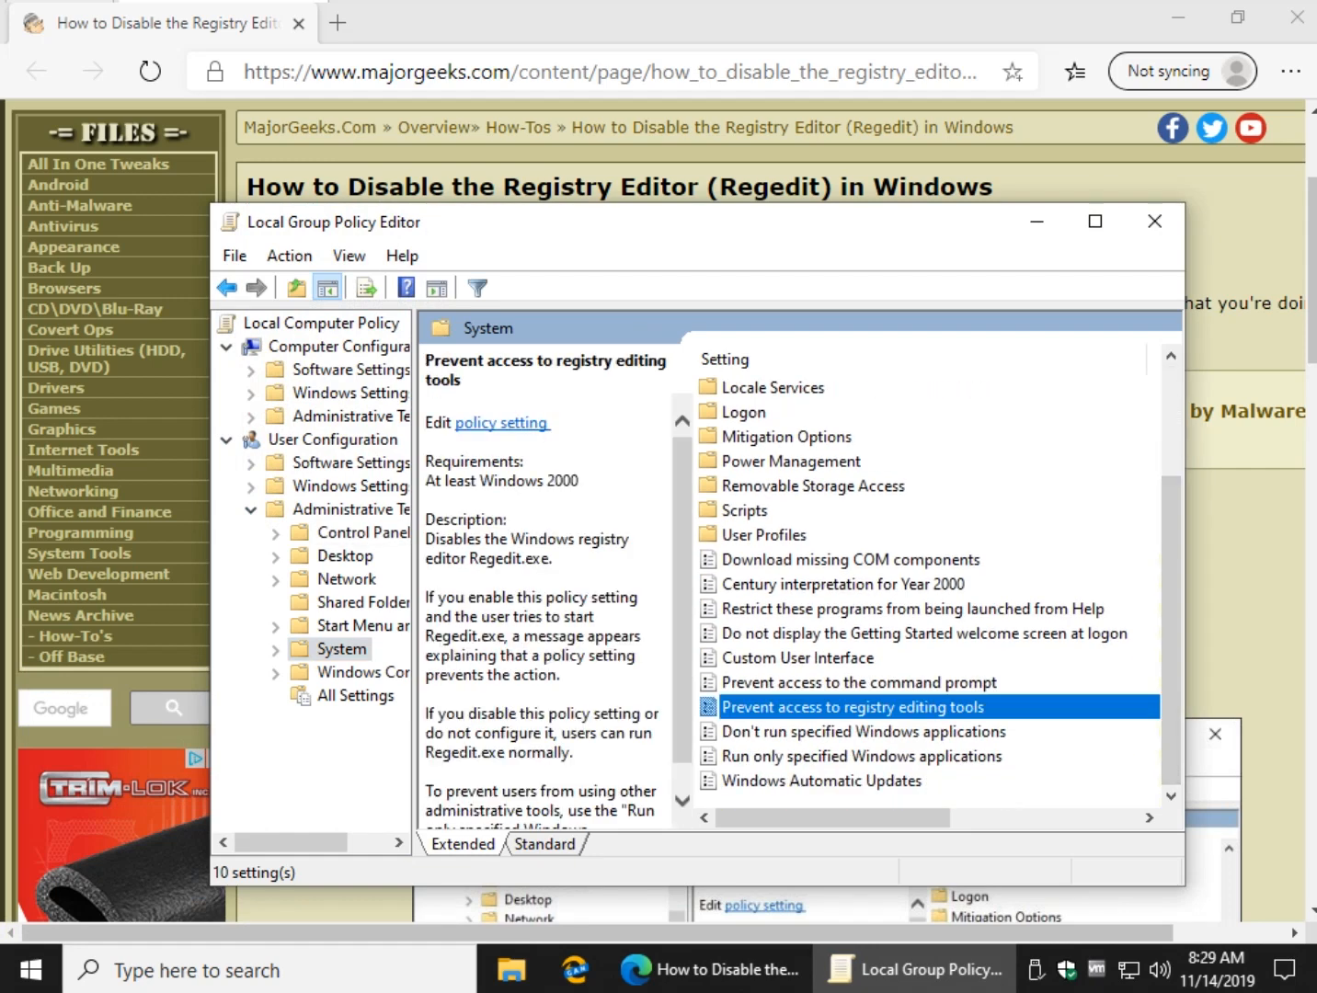
- Set the Prevent access to registry editing tools policy to Enabled
double_click(850, 706)
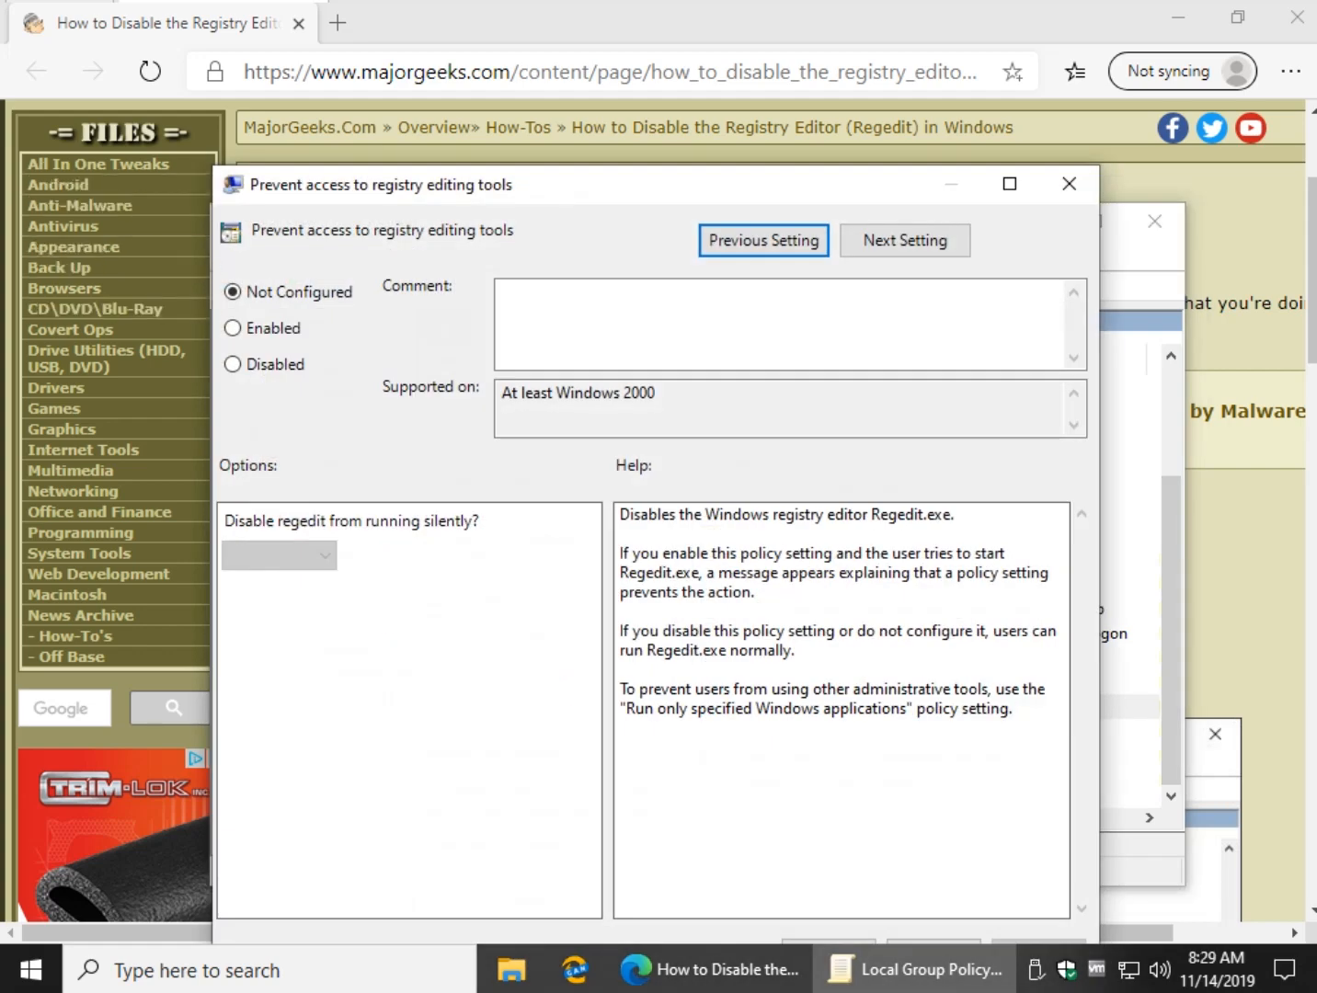
click(233, 327)
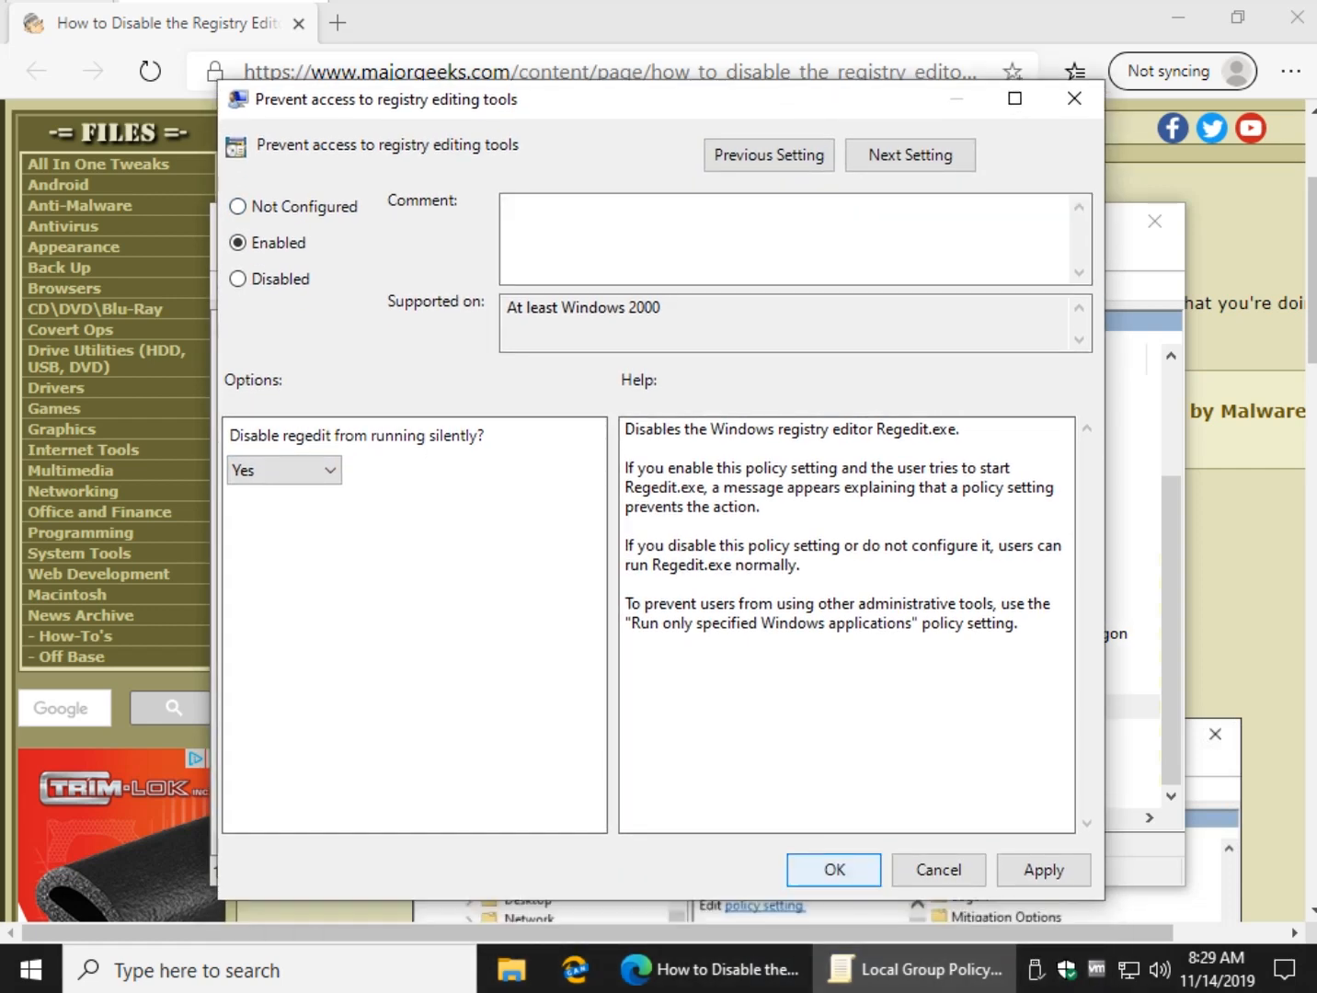
- Apply the enabled policy with OK and enter regedit in Run to test the block
click(936, 868)
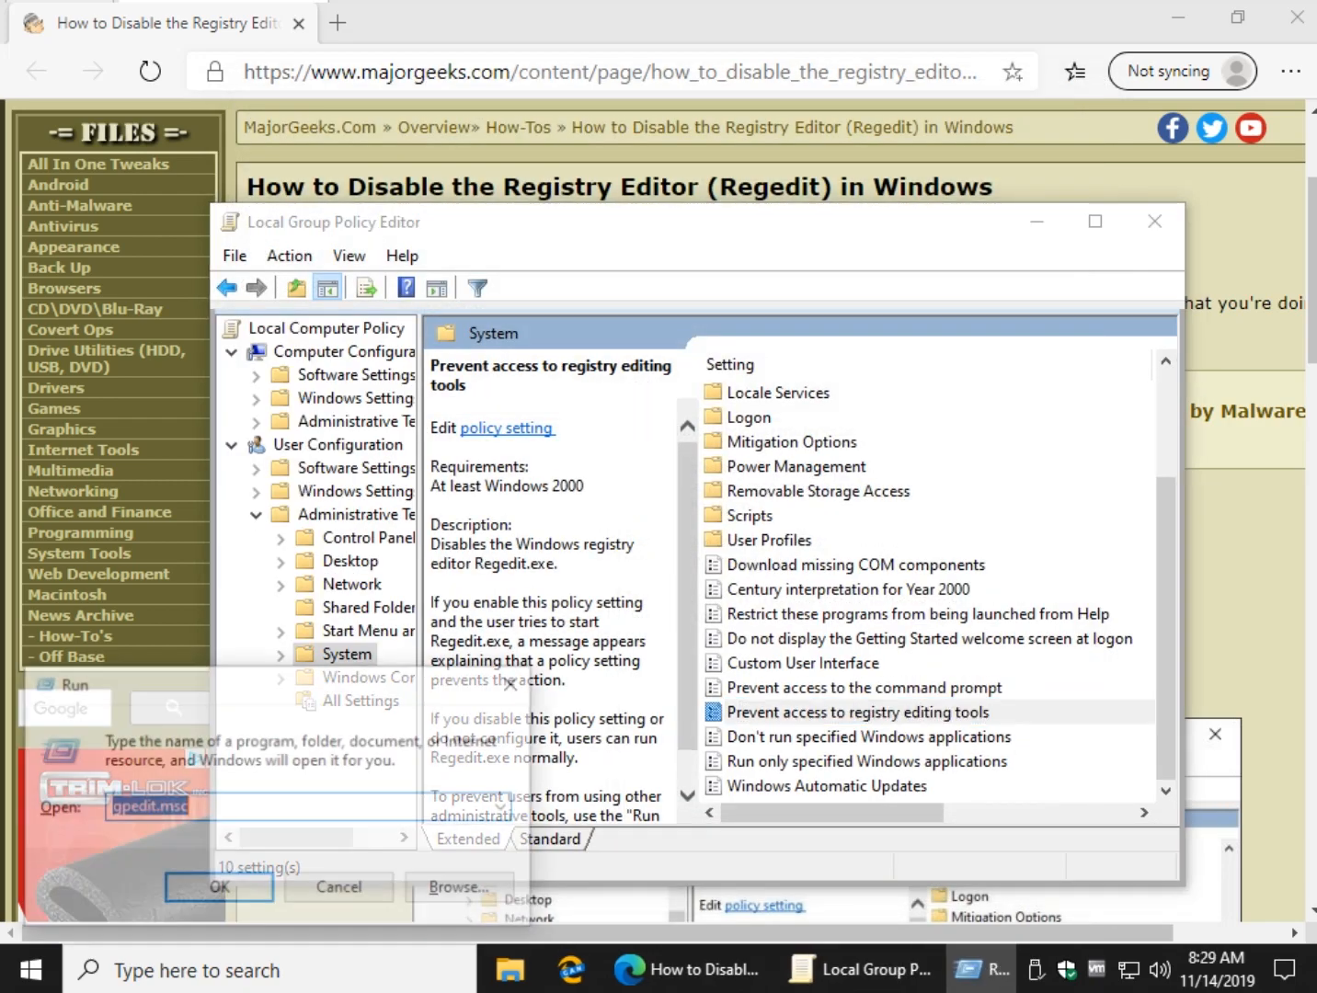
text(regedit)
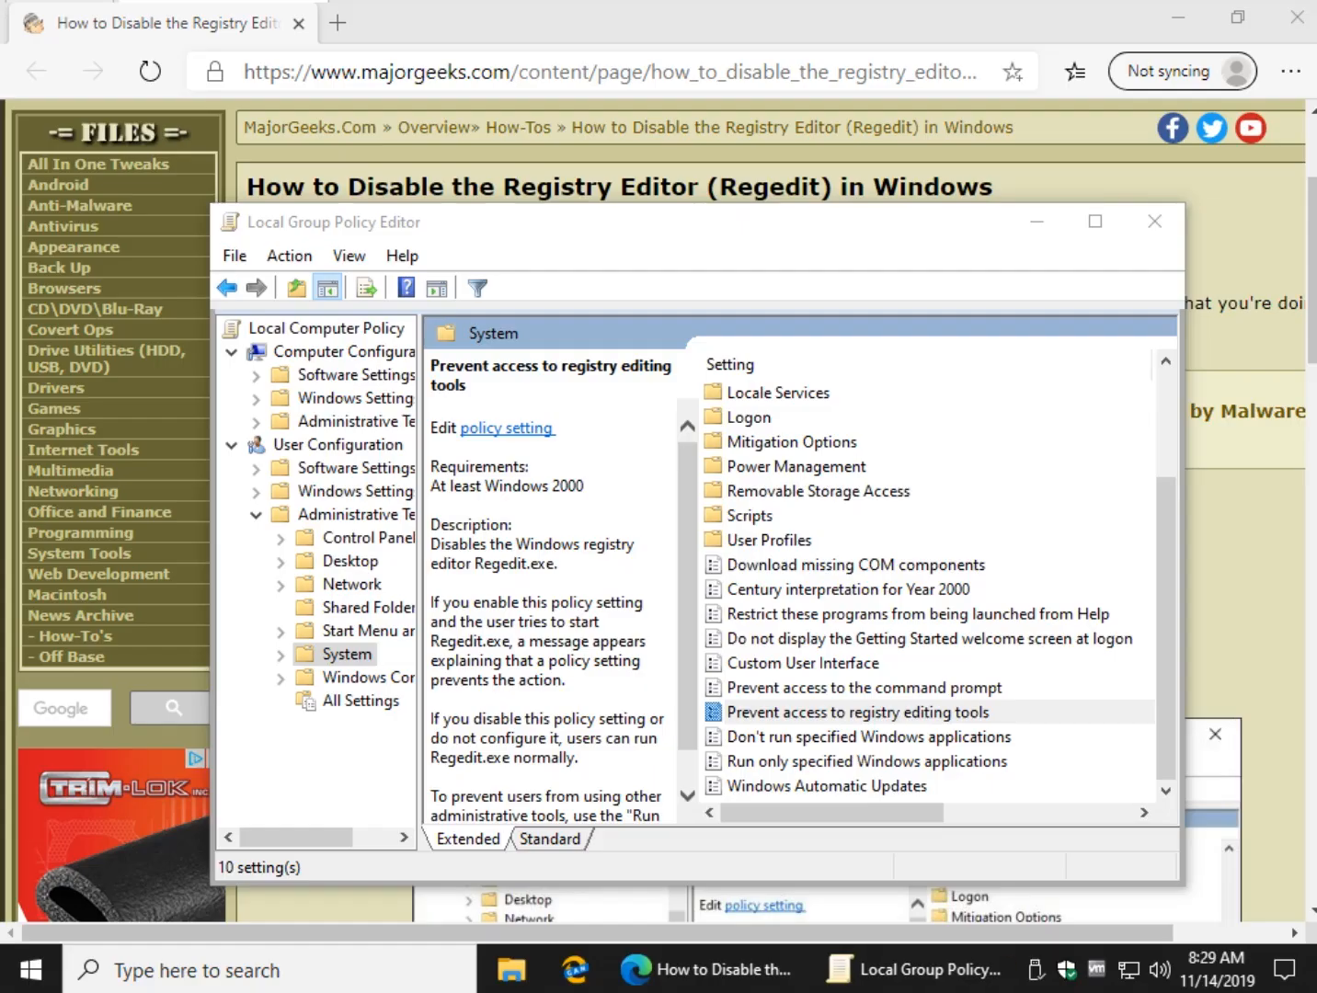
click(855, 711)
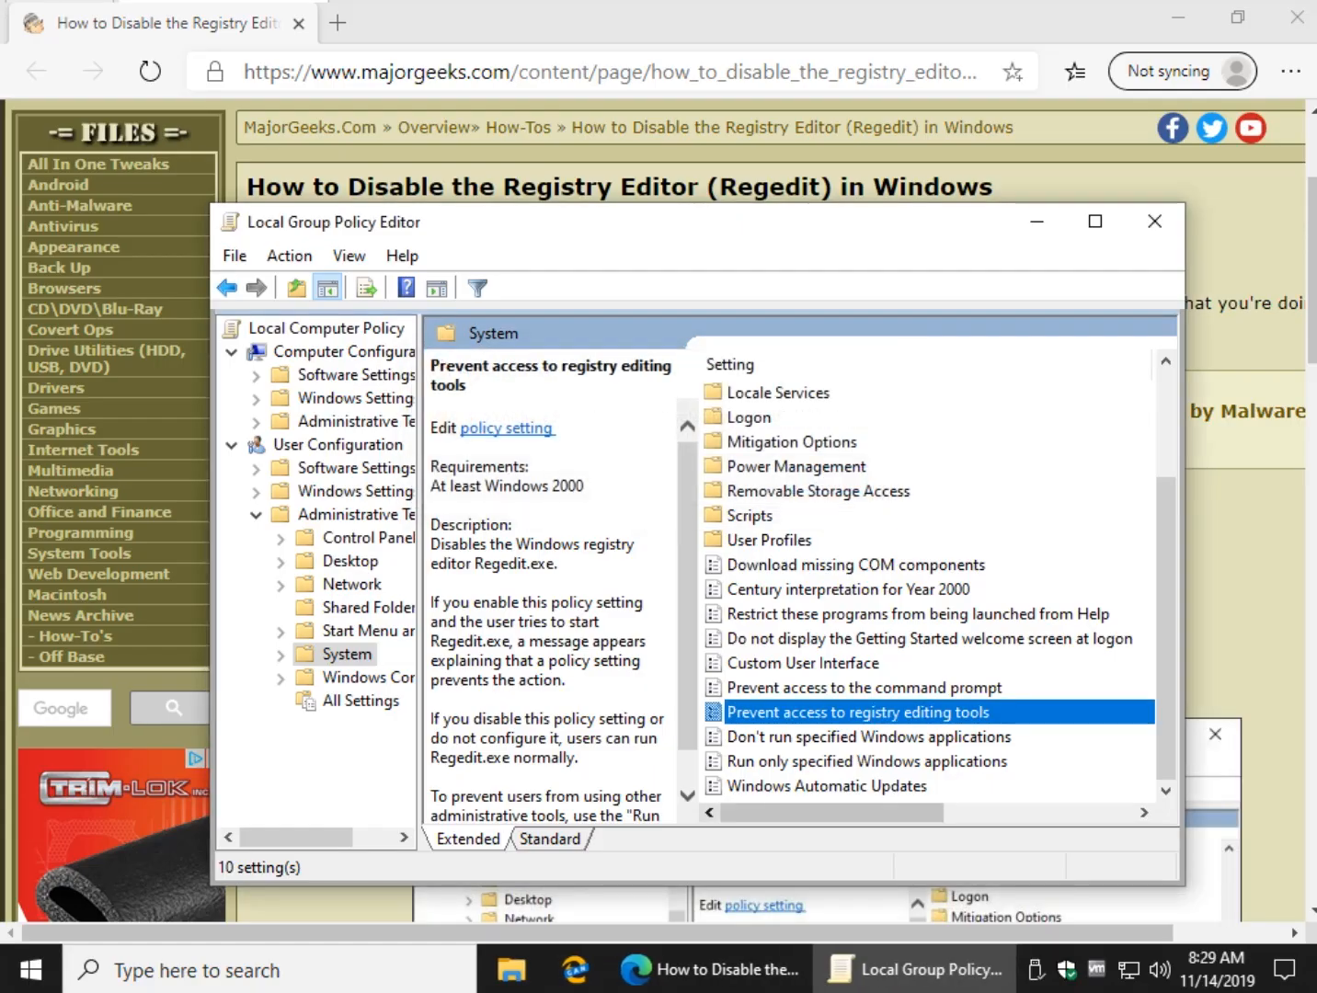
double_click(857, 711)
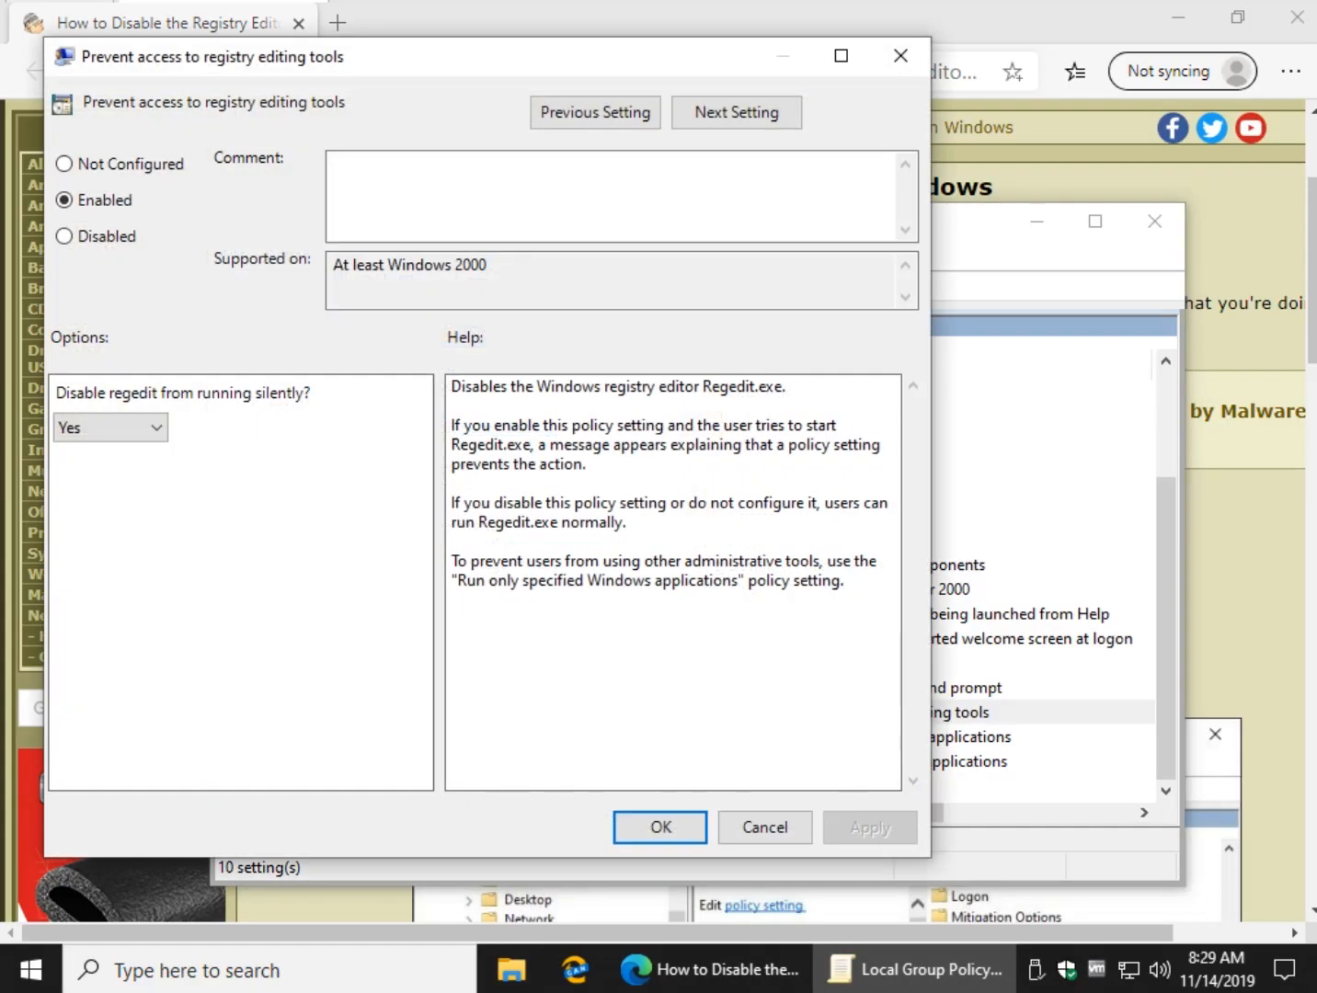
click(65, 164)
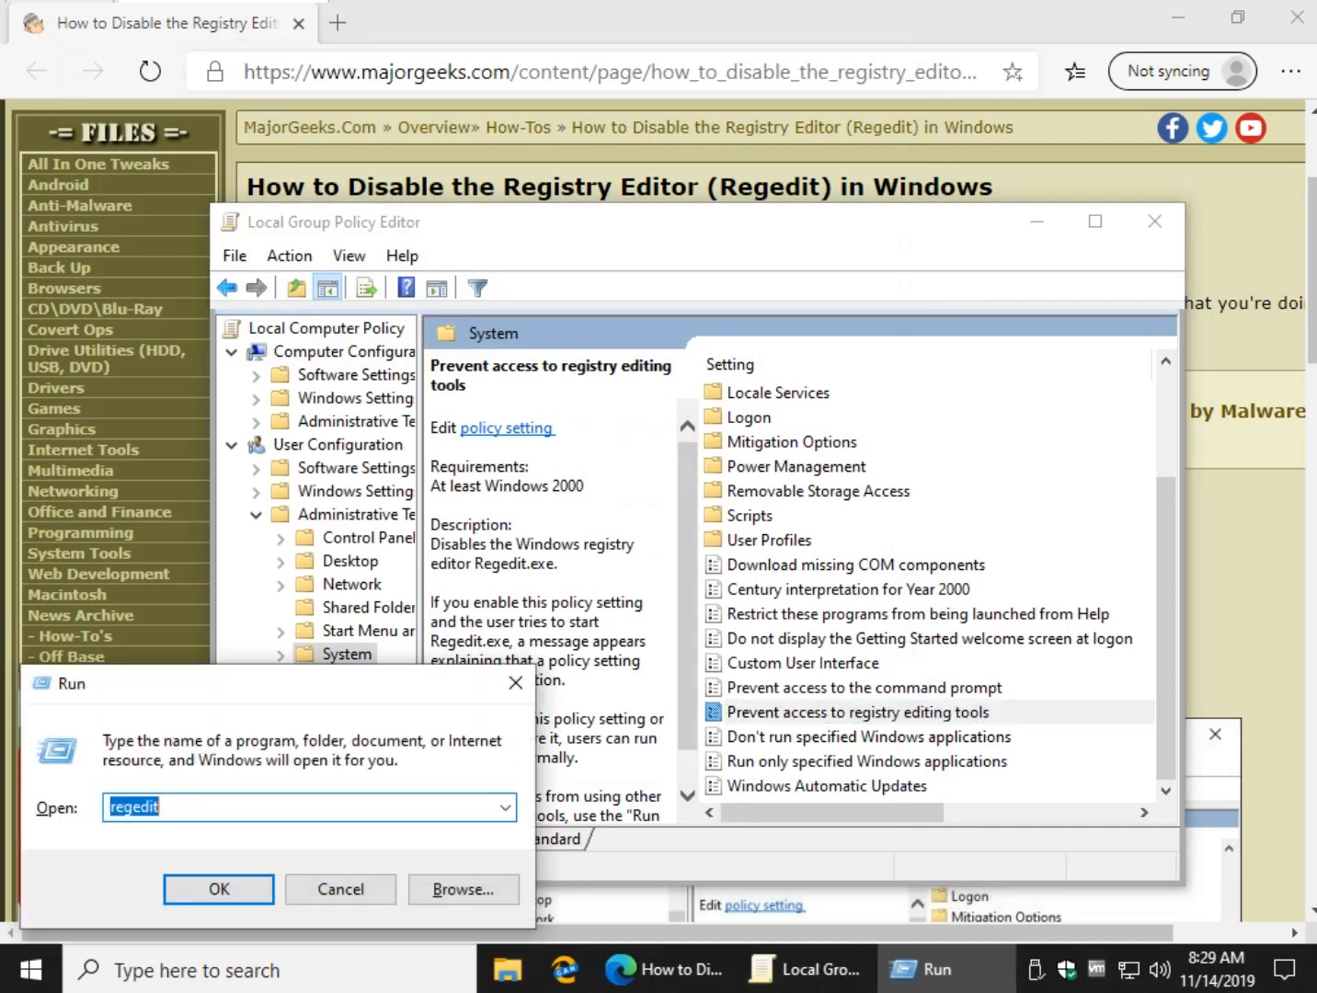
click(217, 890)
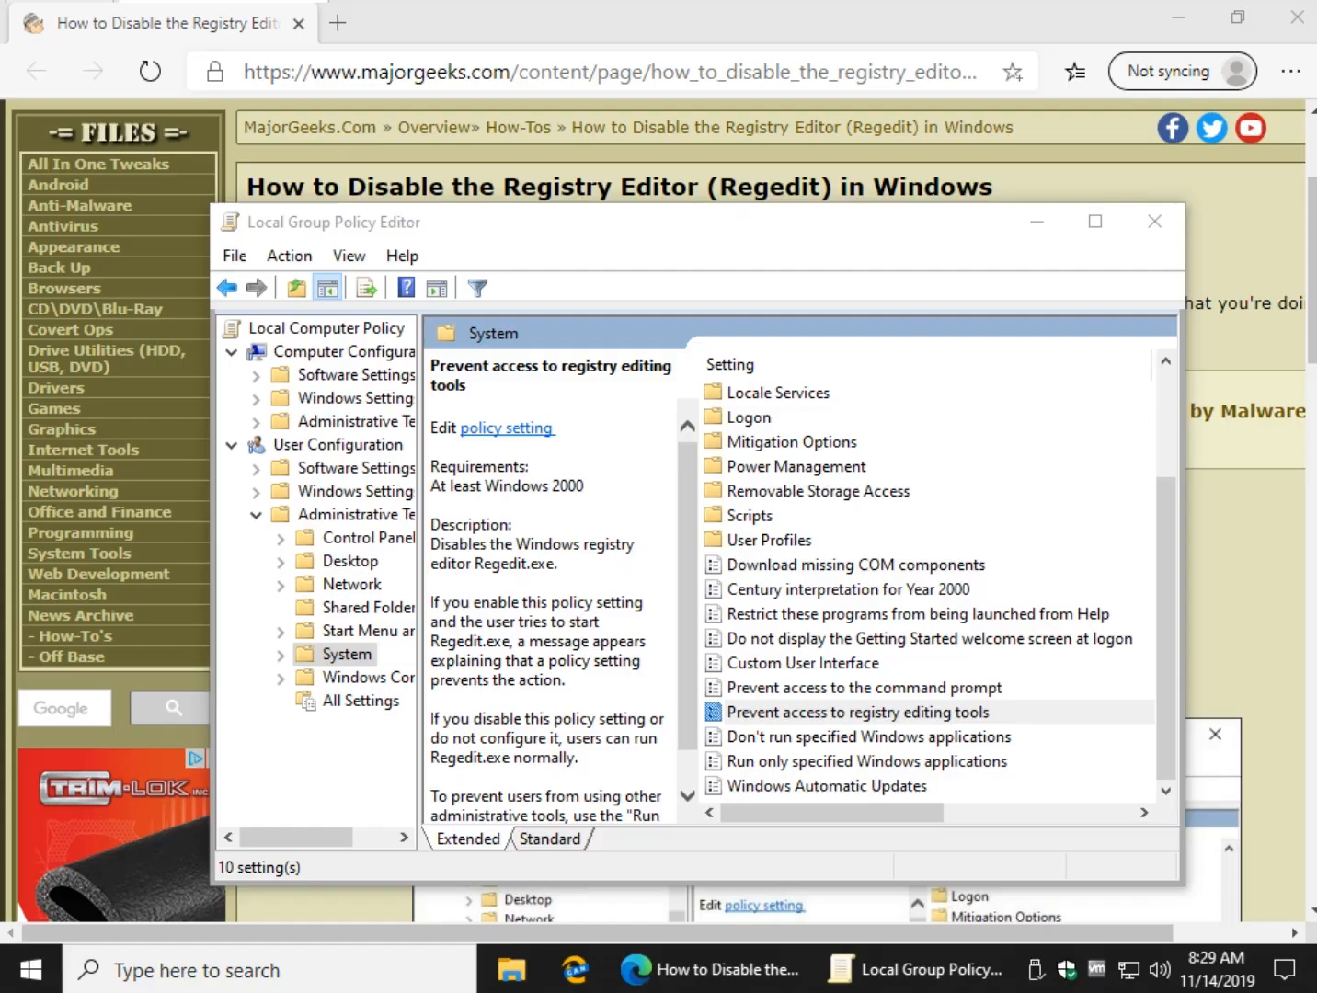
click(857, 711)
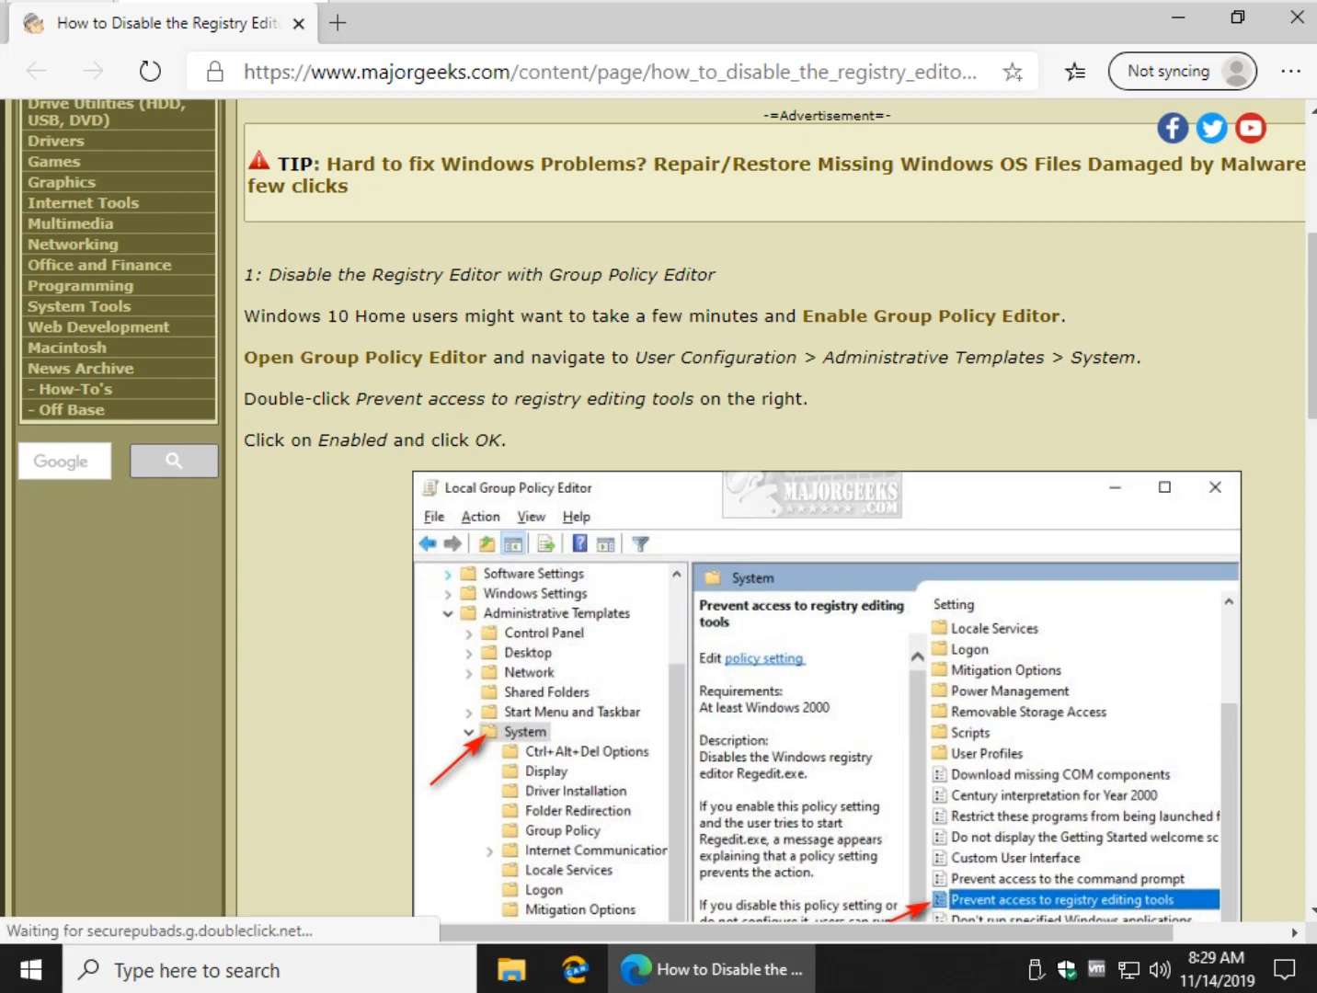
- Scroll to the Regedit method and select the HKEY_CURRENT_USER\Software\Policies\Microsoft\Windows\System path
scroll(down, 3)
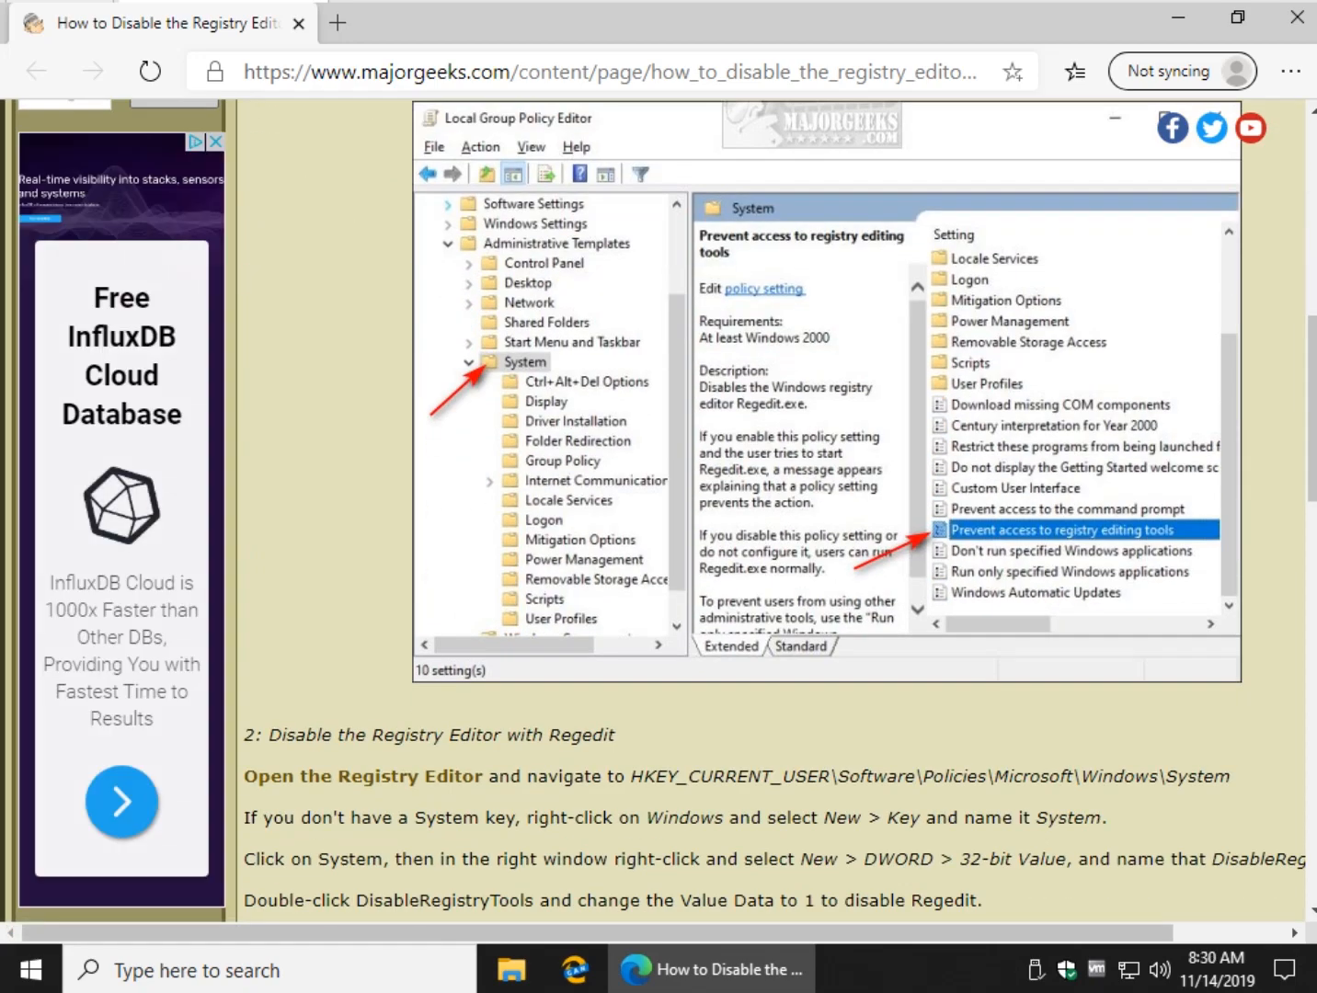
scroll(down, 3)
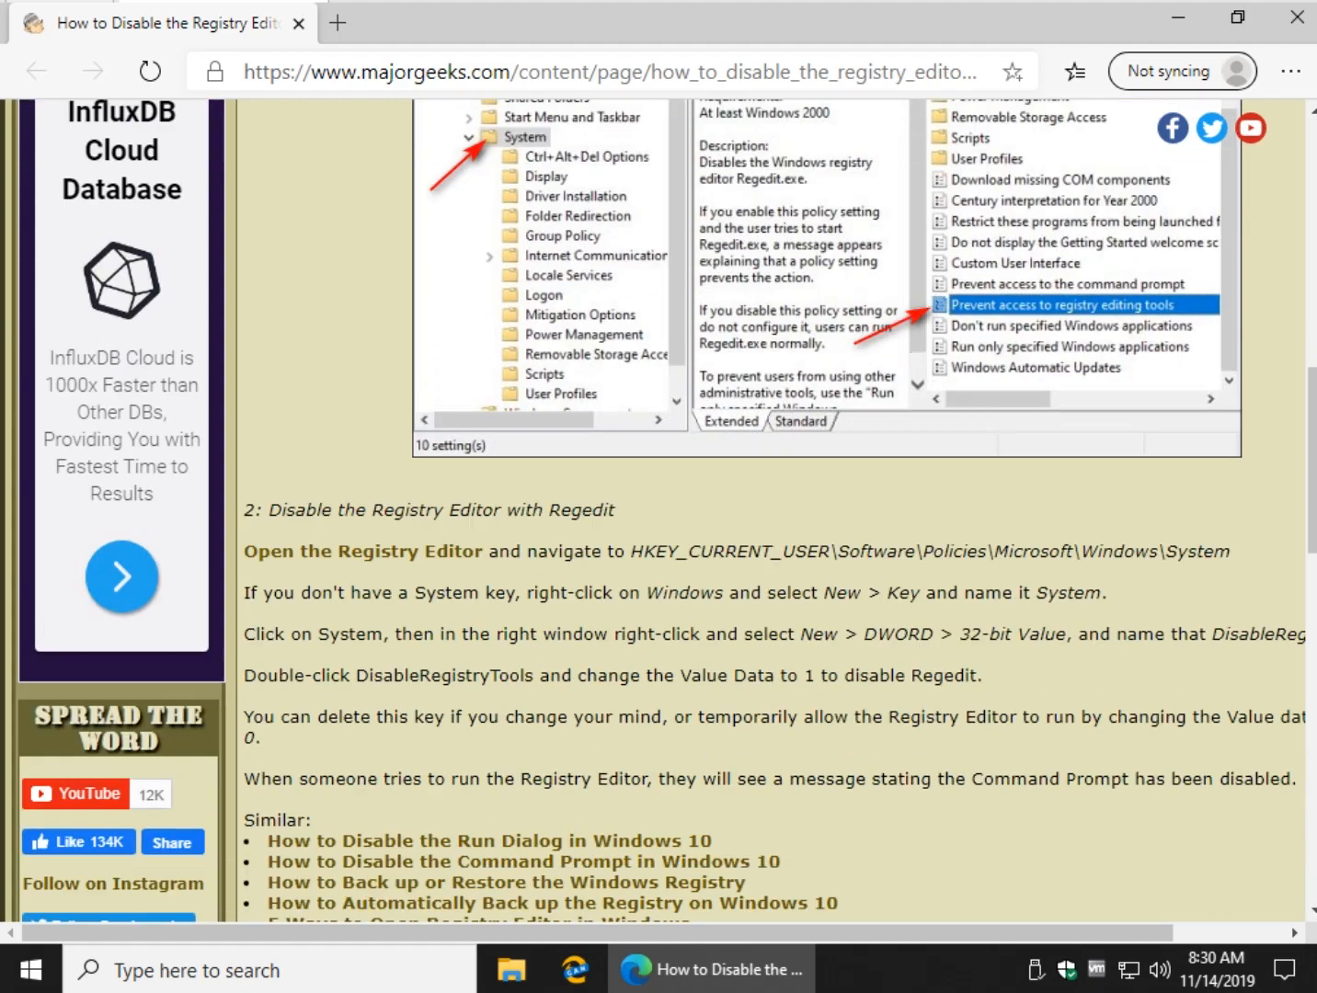
scroll(down, 3)
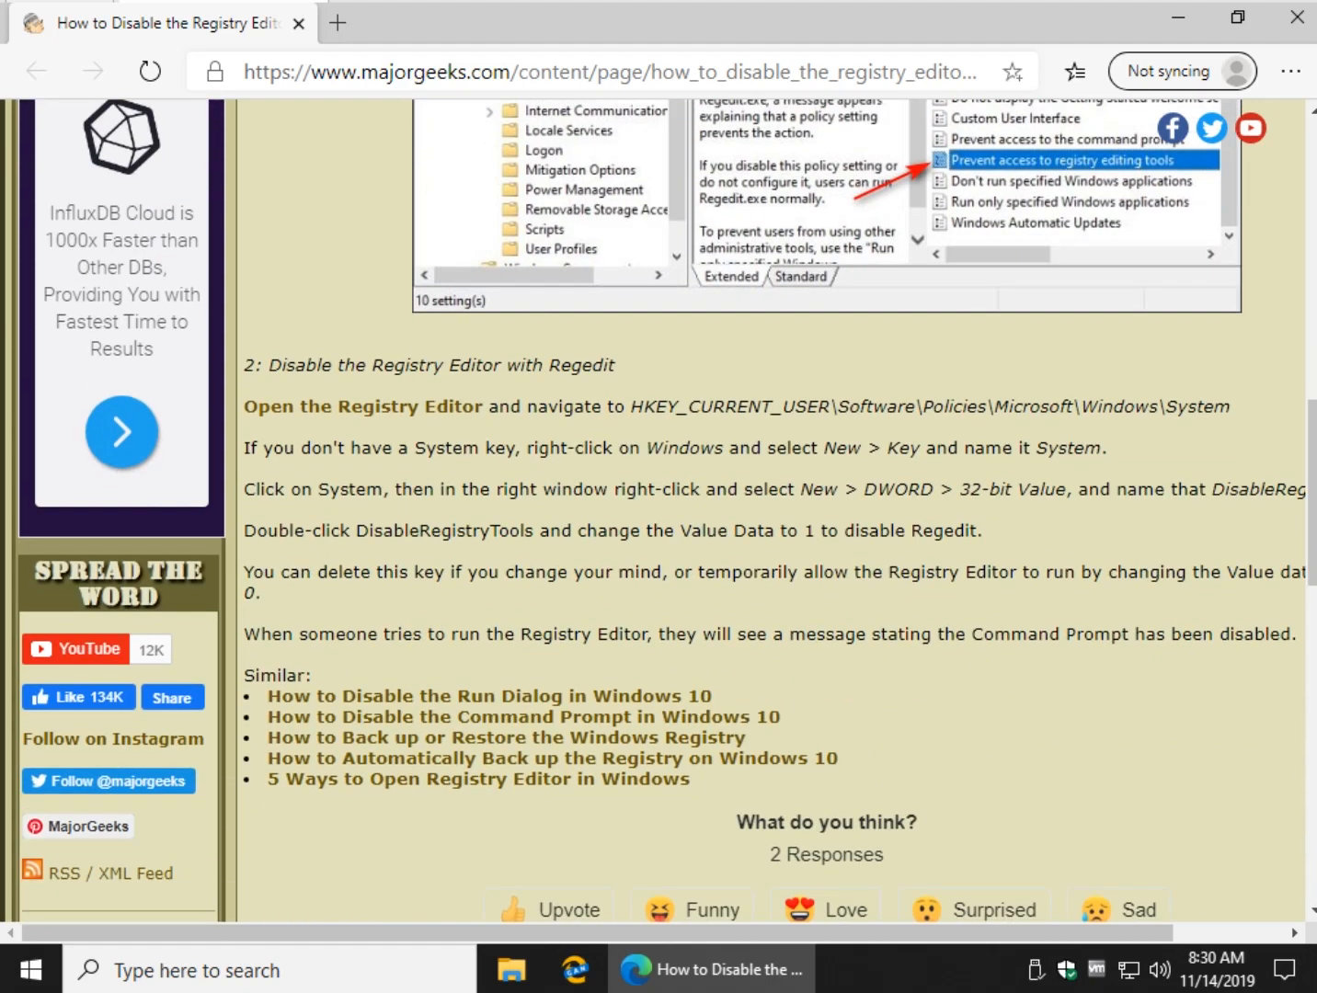
drag(629, 407, 1160, 406)
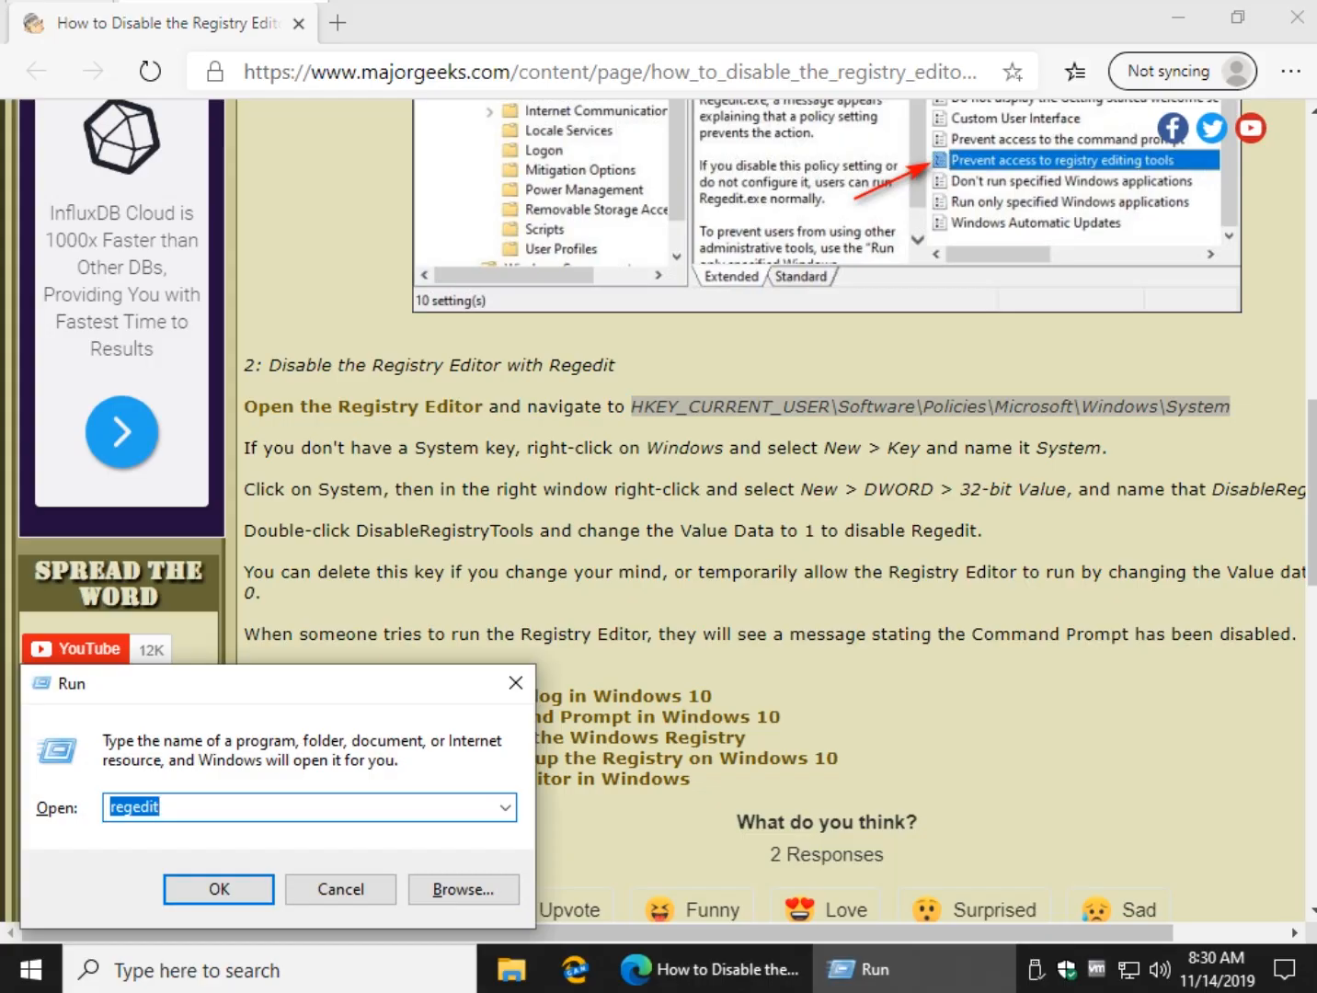
- Launch Registry Editor, then return to the article's Regedit steps in Edge
click(217, 890)
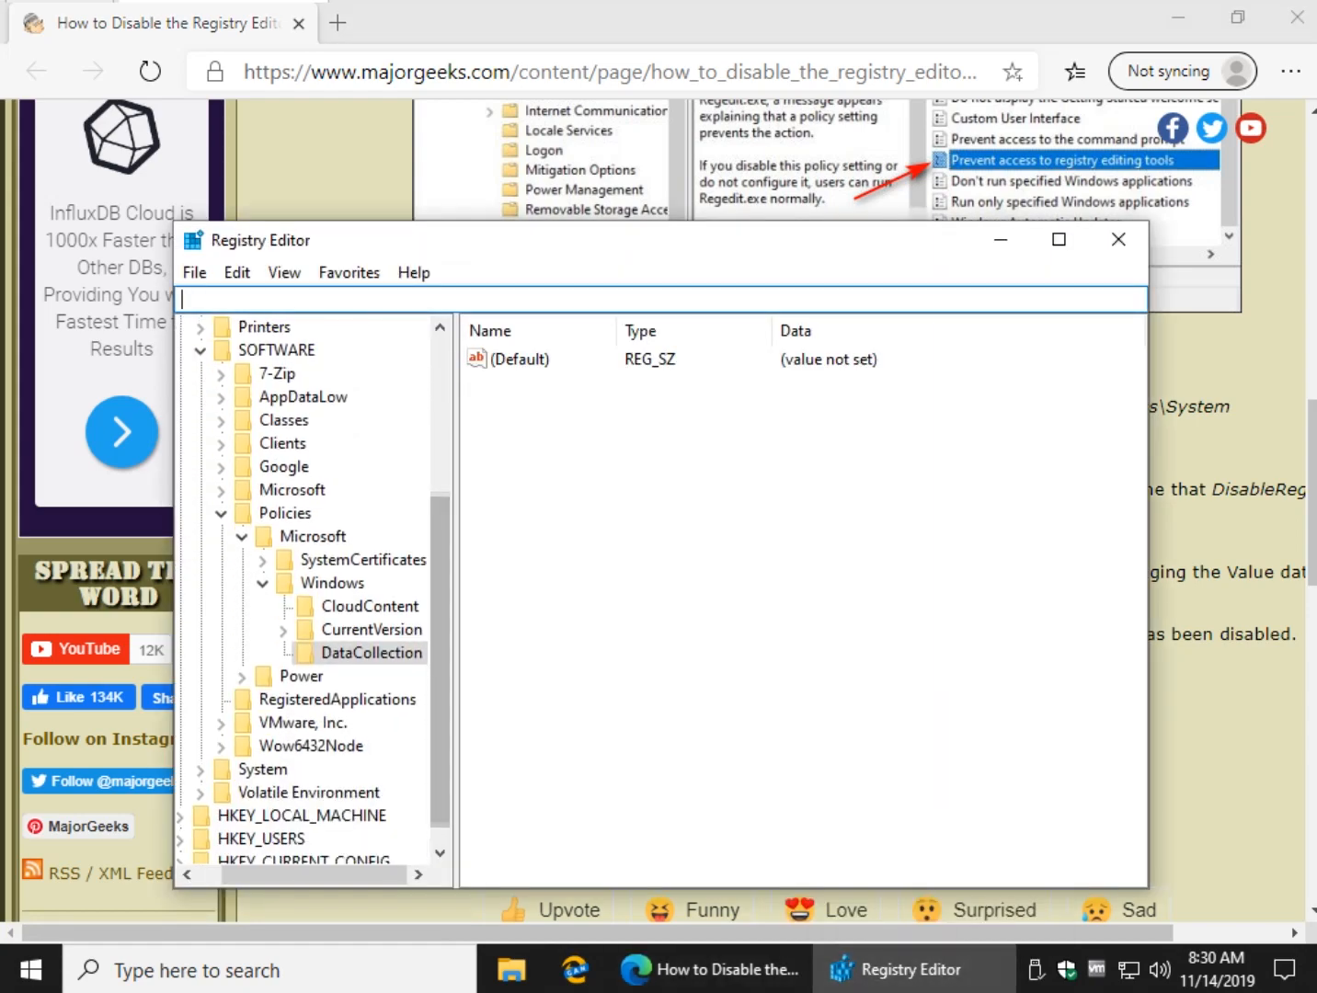
click(337, 581)
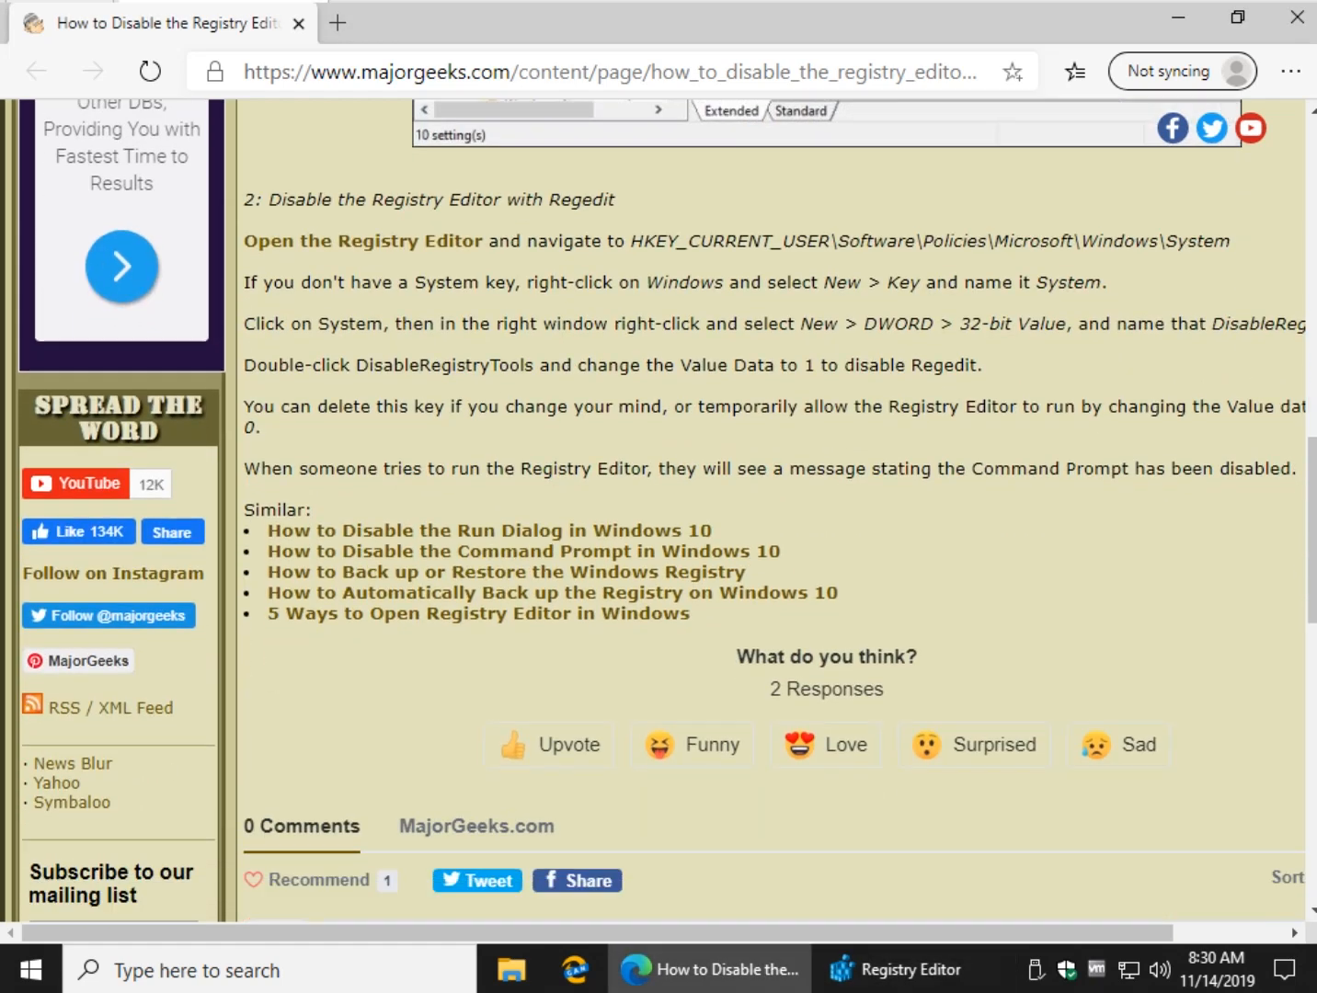
scroll(down, 3)
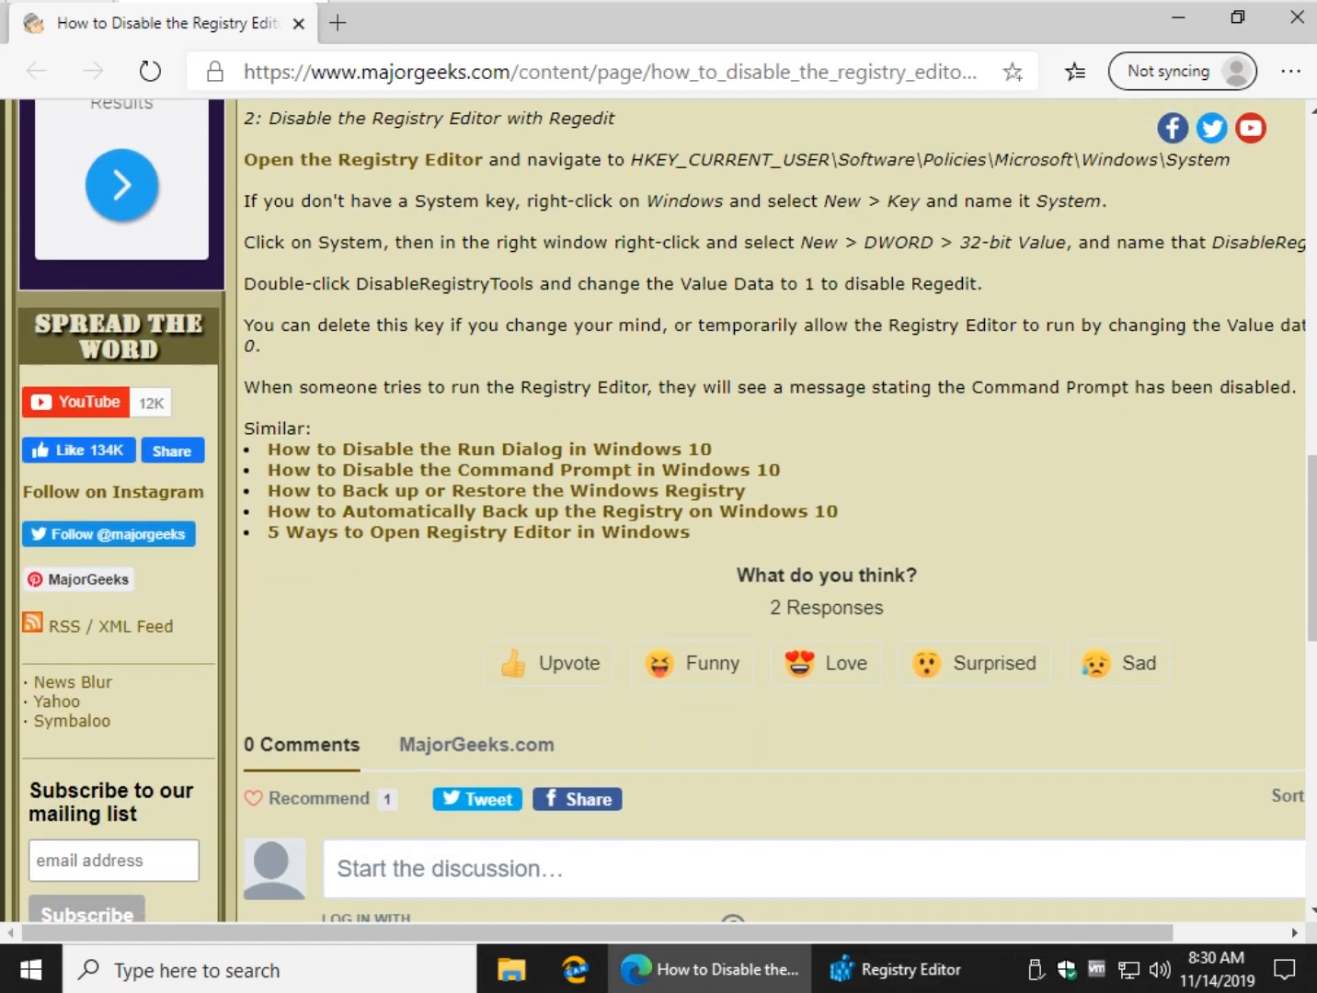
- Create a new System key under HKCU\SOFTWARE\Policies\Microsoft\Windows
click(912, 969)
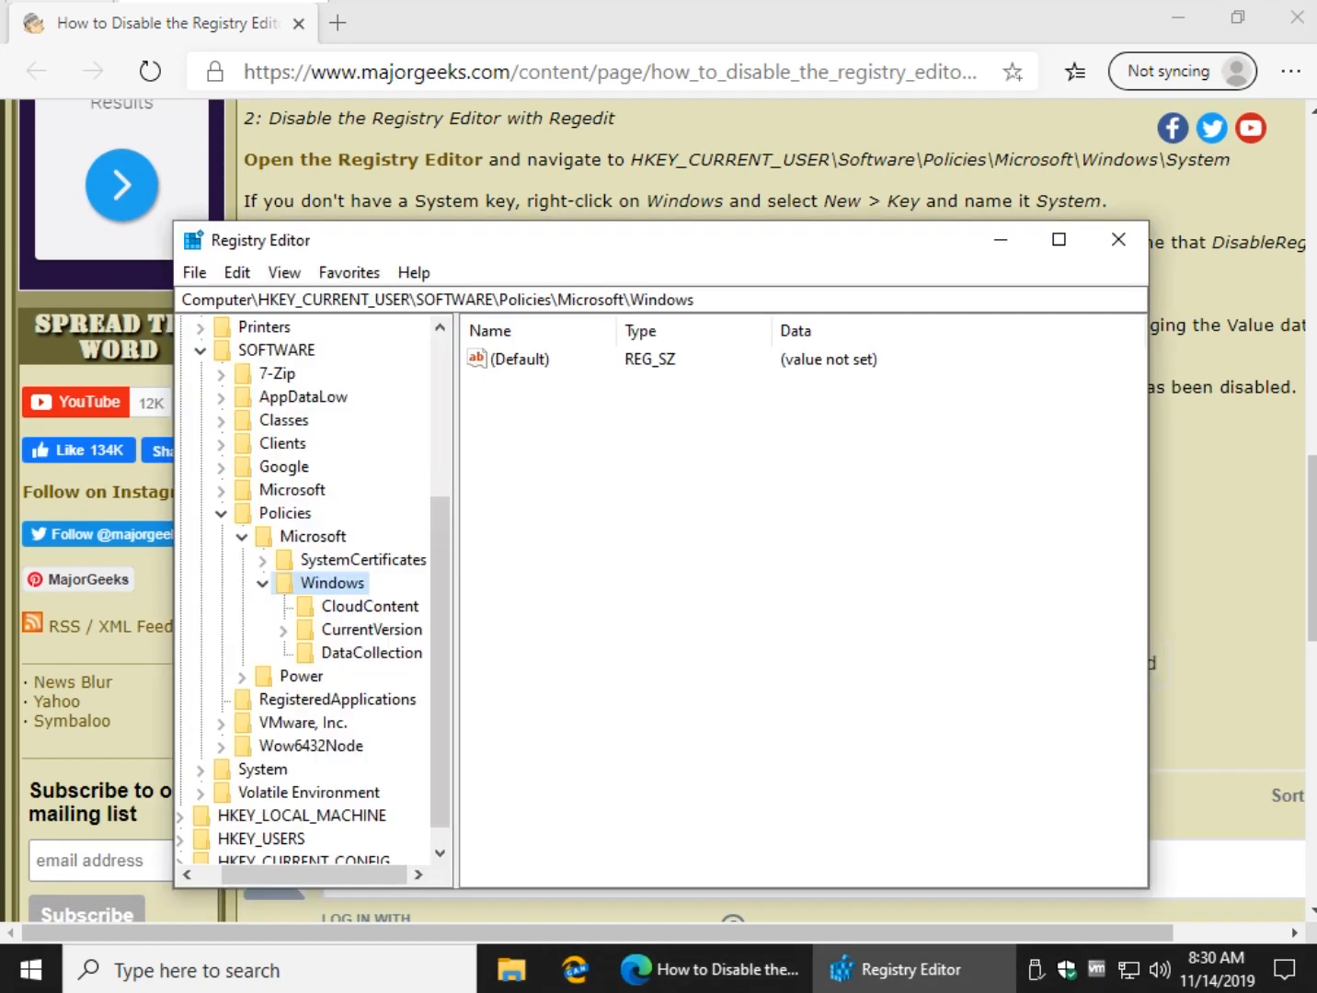
right_click(333, 582)
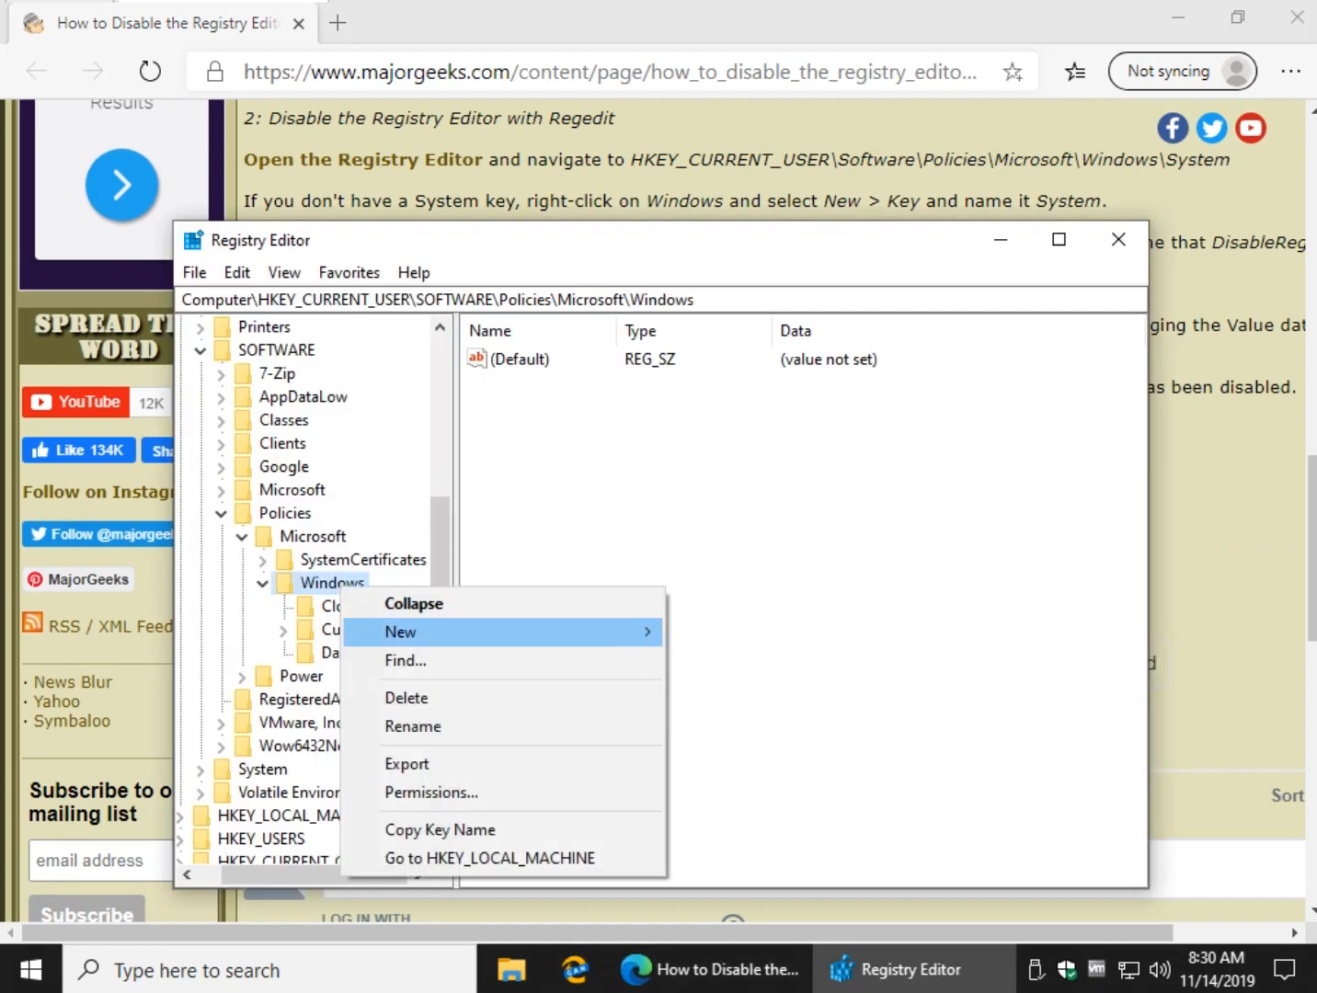
click(649, 633)
text(System)
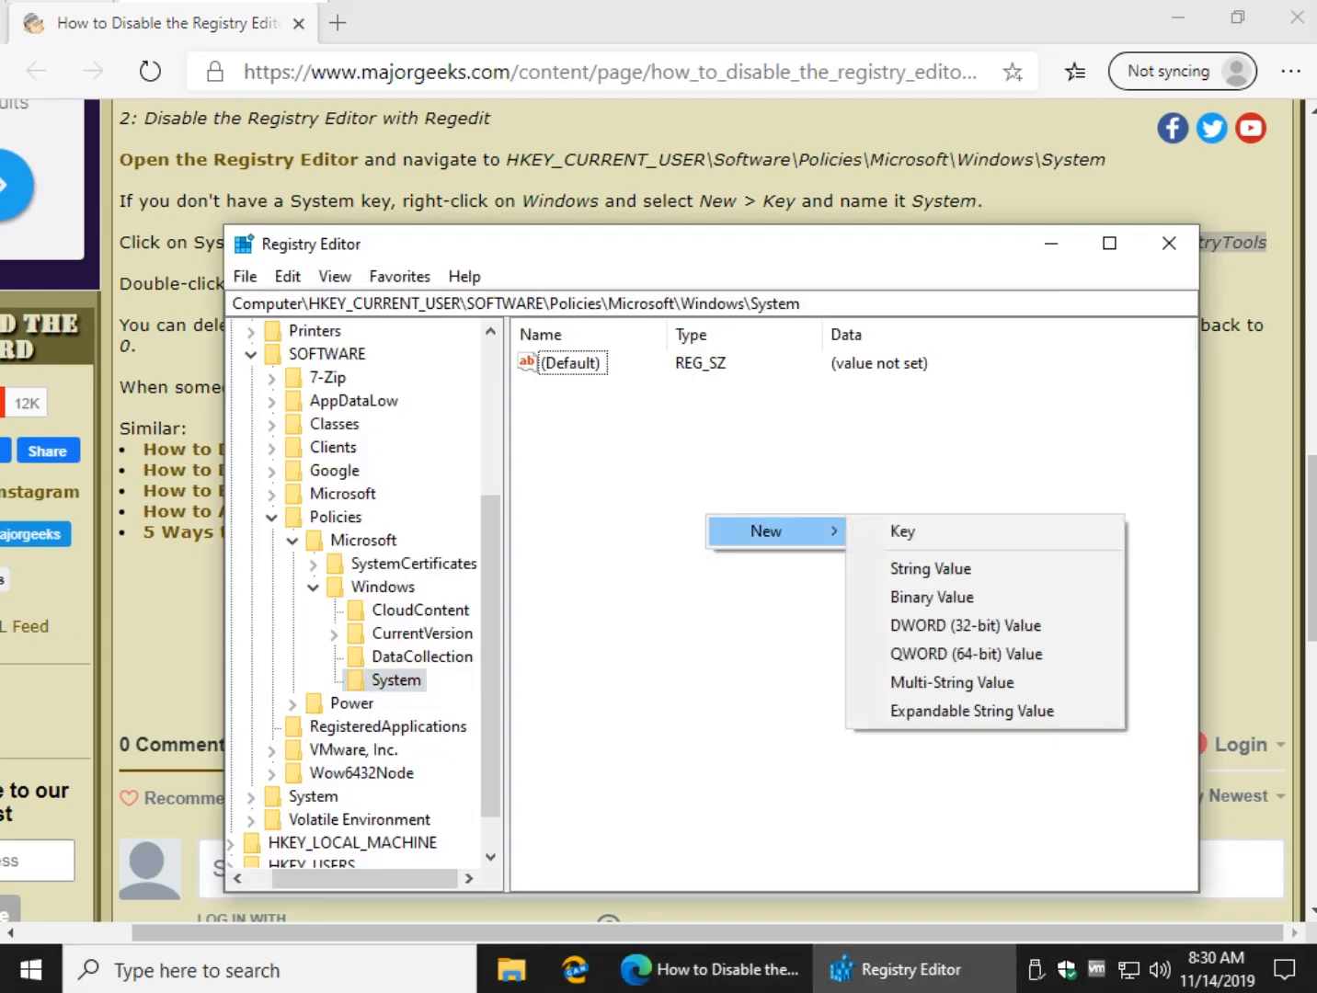
mouse_move(965, 625)
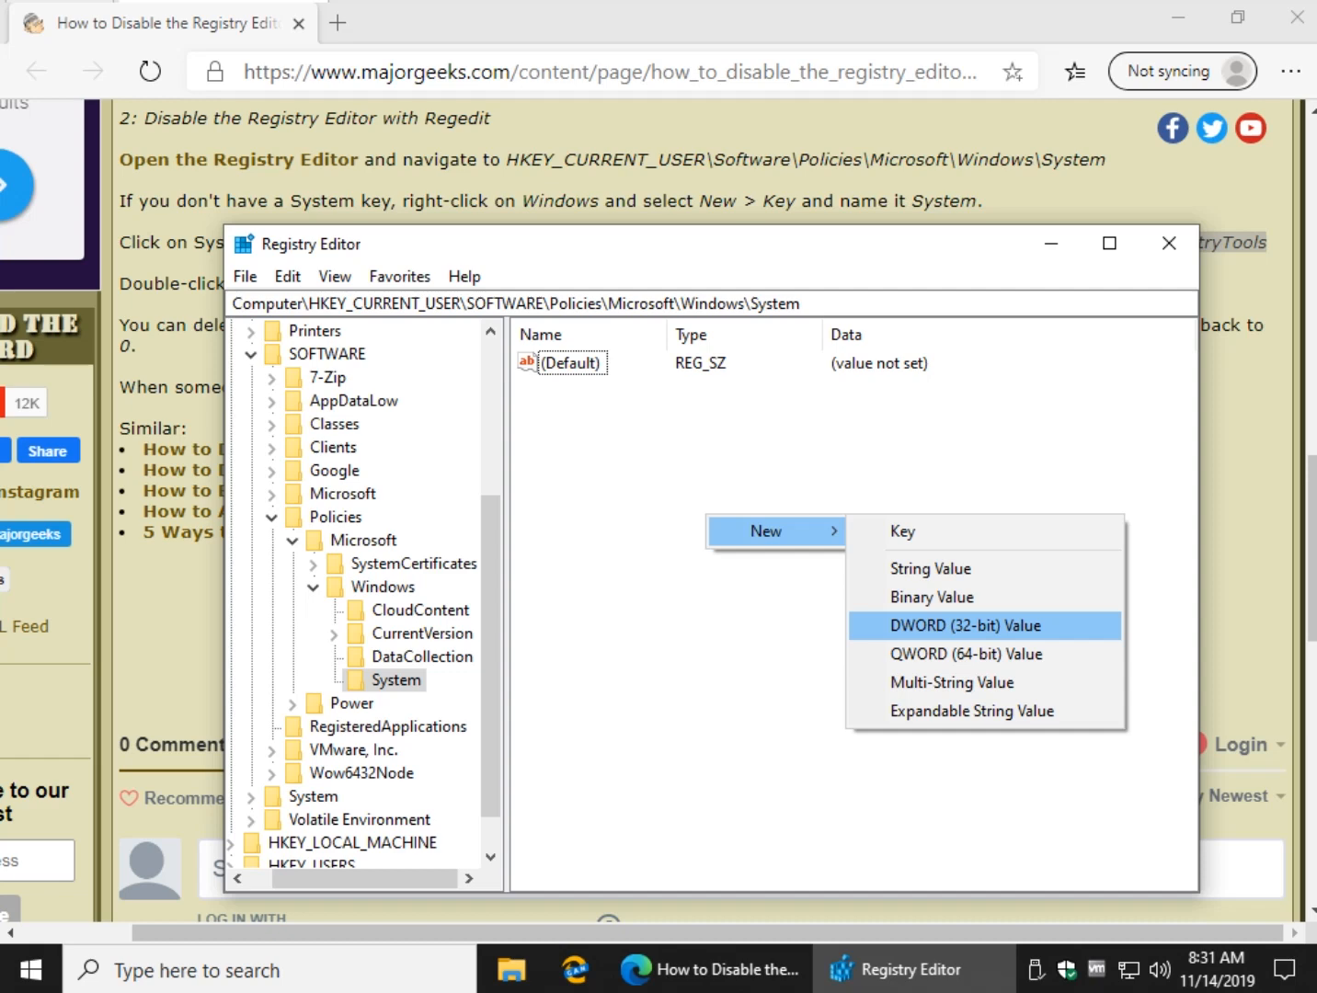
- Add a DisableRegistryTools DWORD (32-bit) value under System with data 1
click(966, 625)
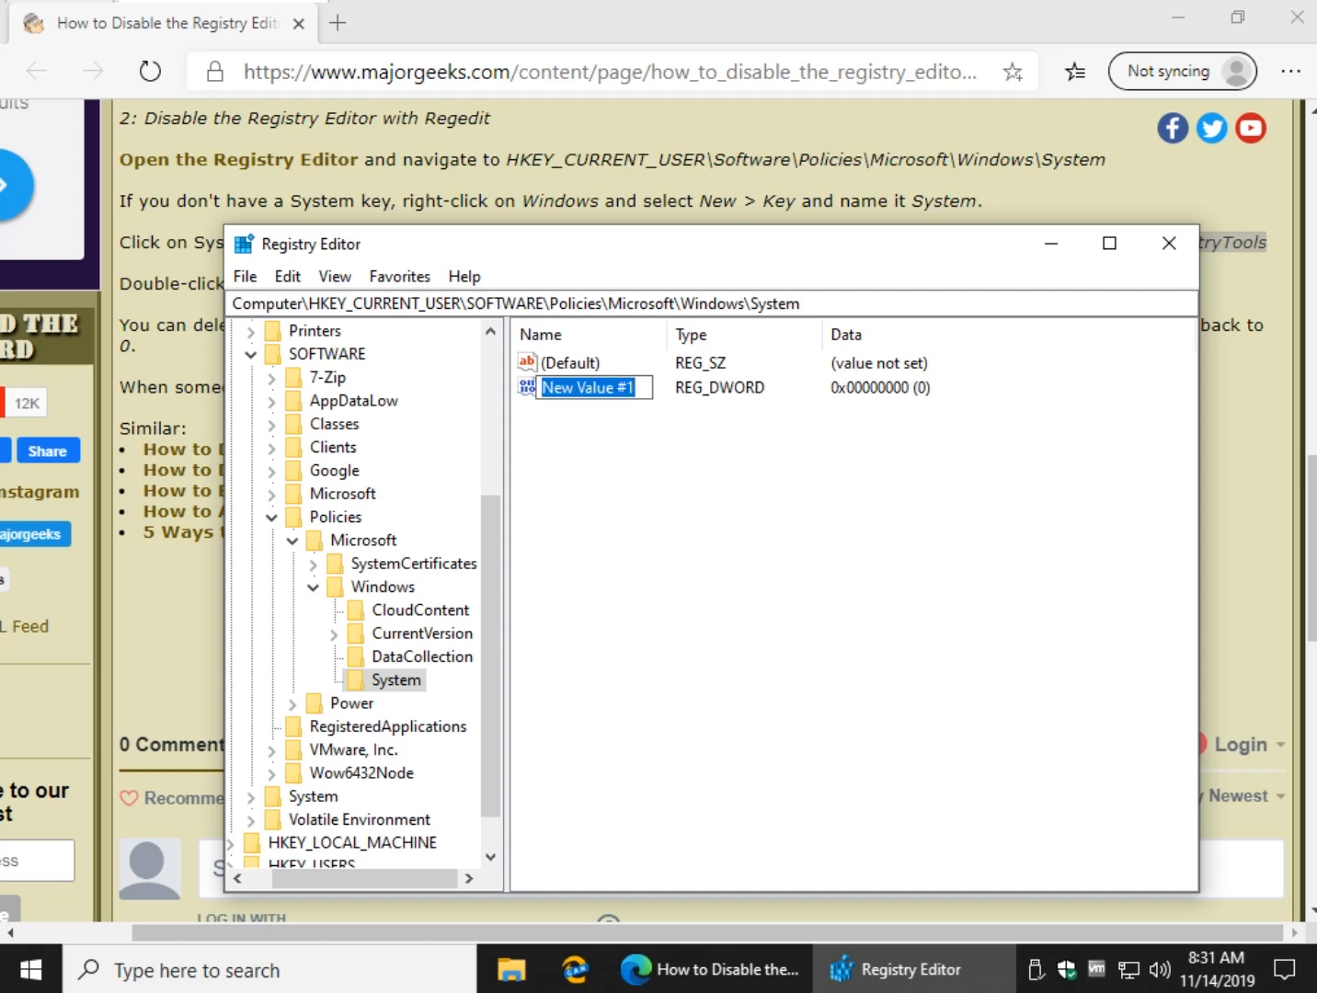
text(DisableRegistryTools)
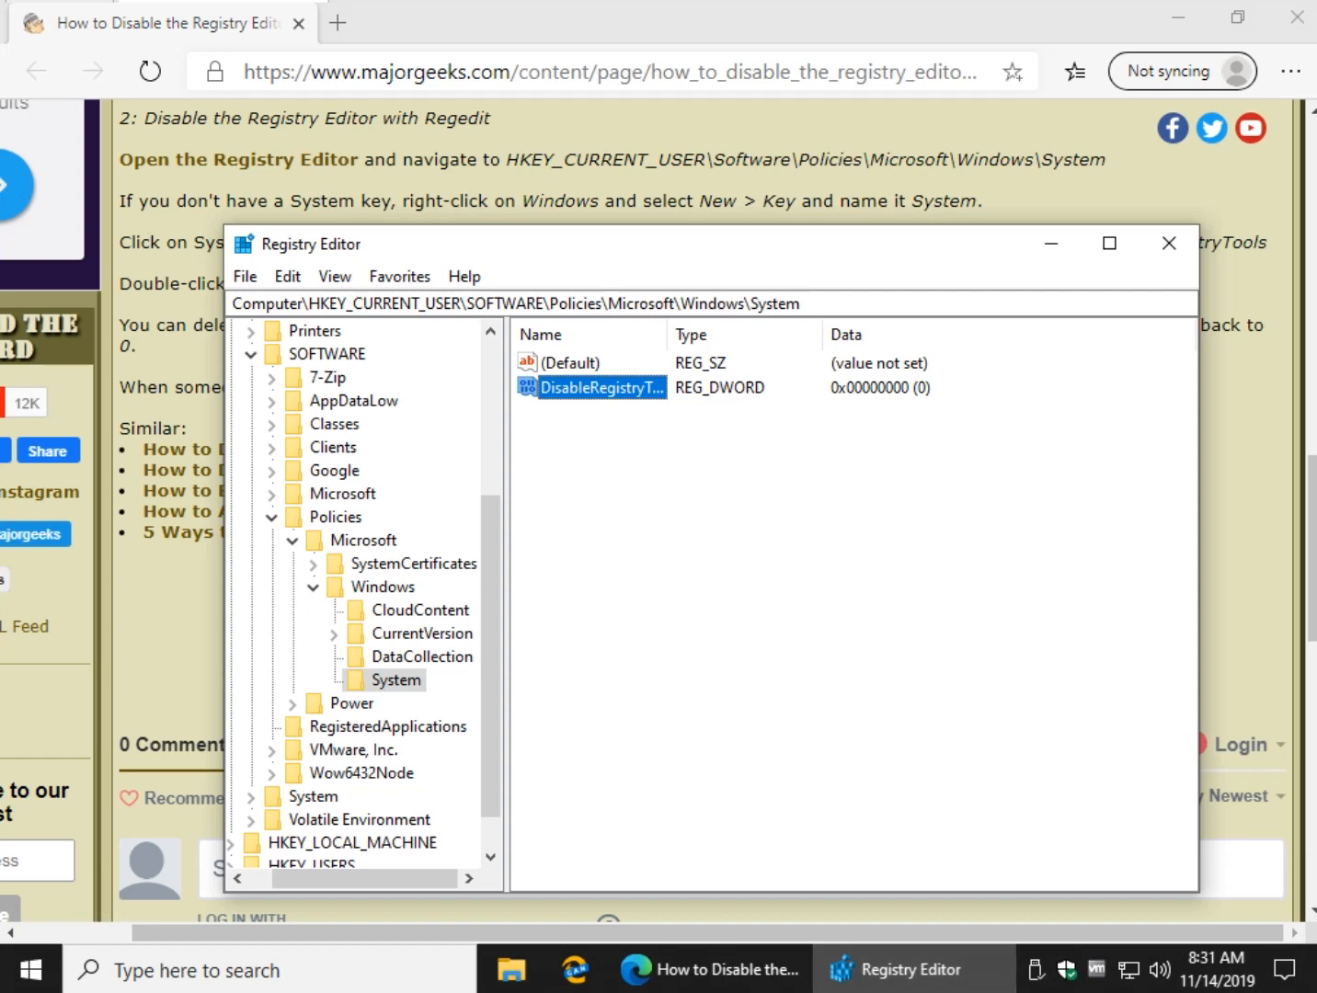
double_click(601, 386)
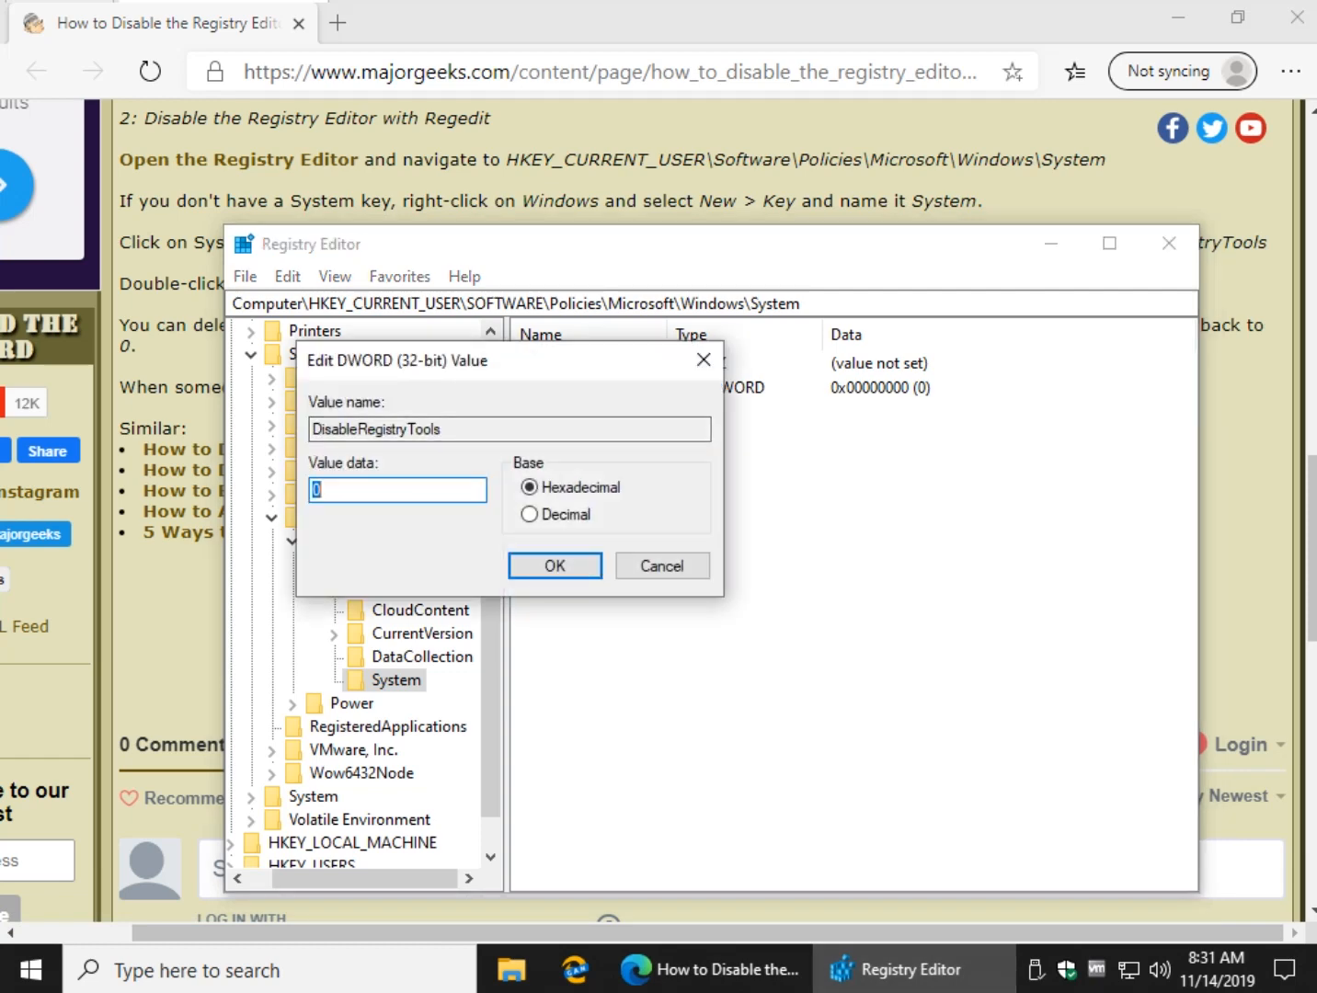
click(554, 566)
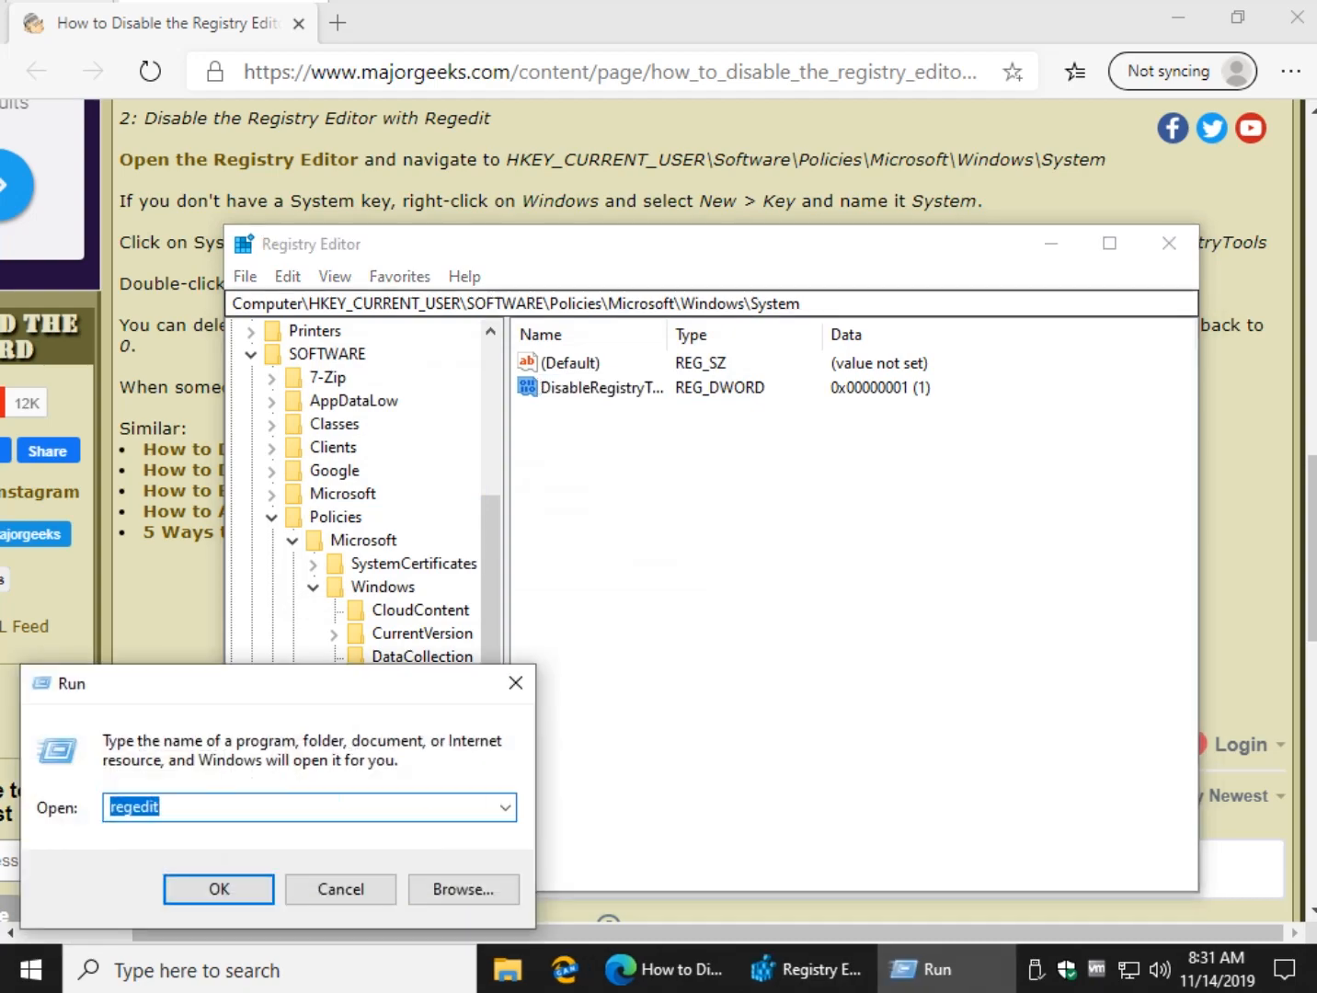
- Relaunch regedit from Run to test the DisableRegistryTools restriction
click(217, 890)
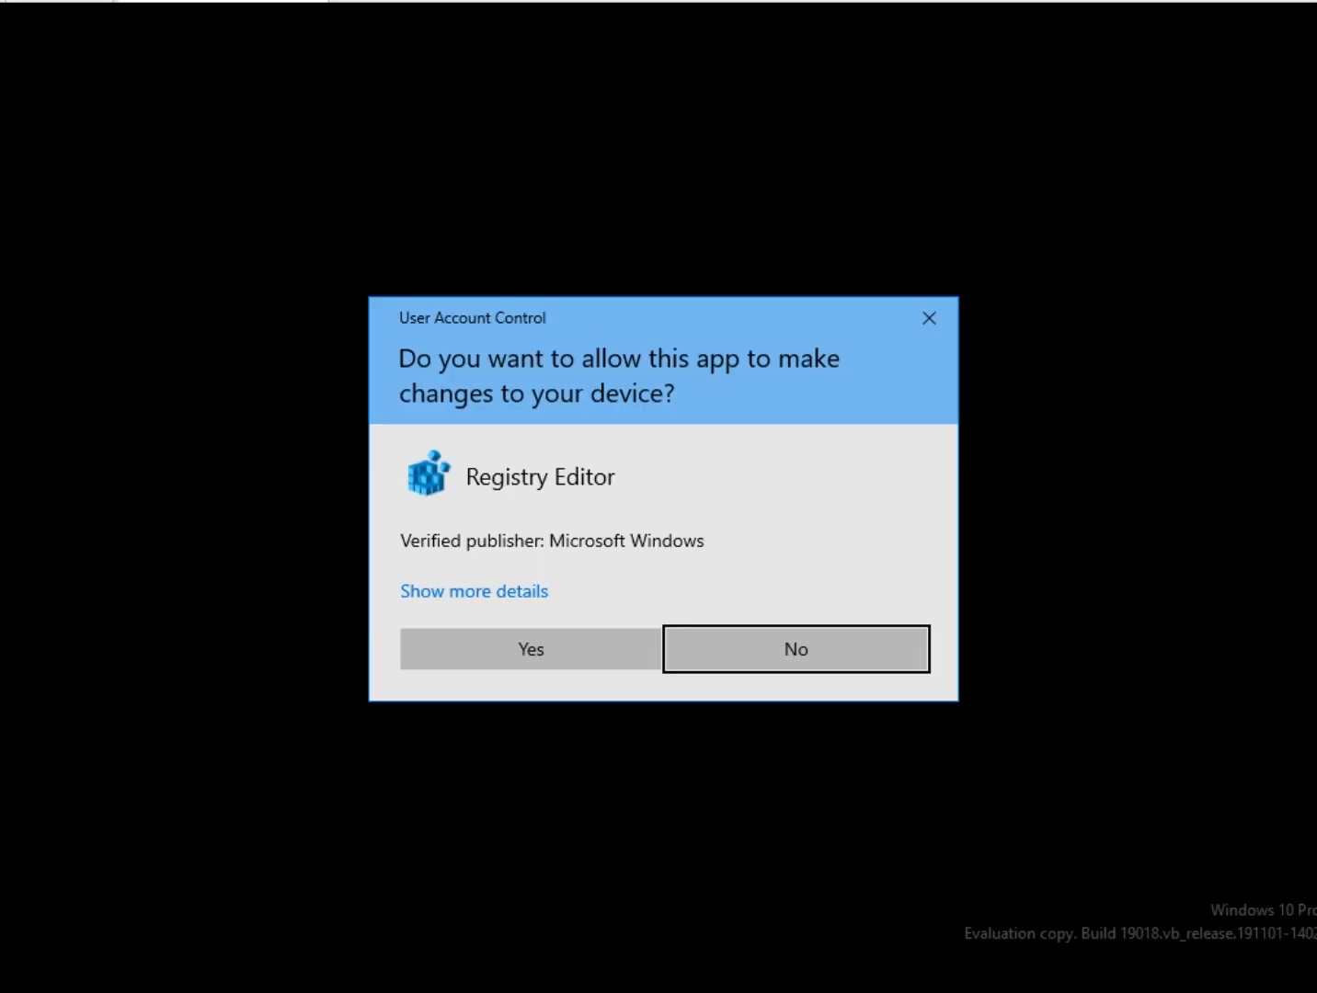
click(530, 647)
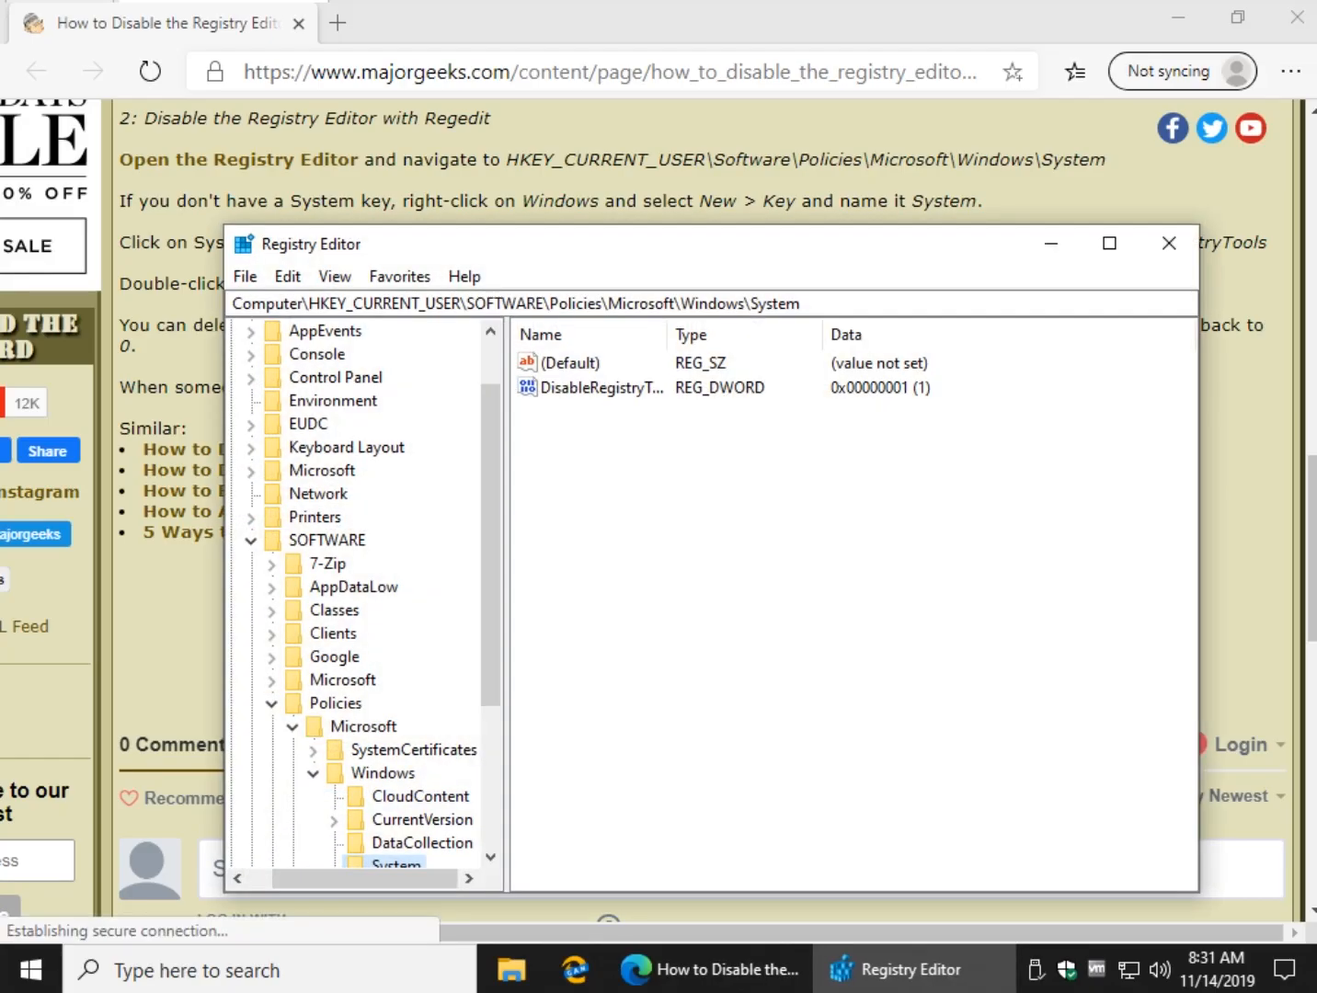
click(570, 362)
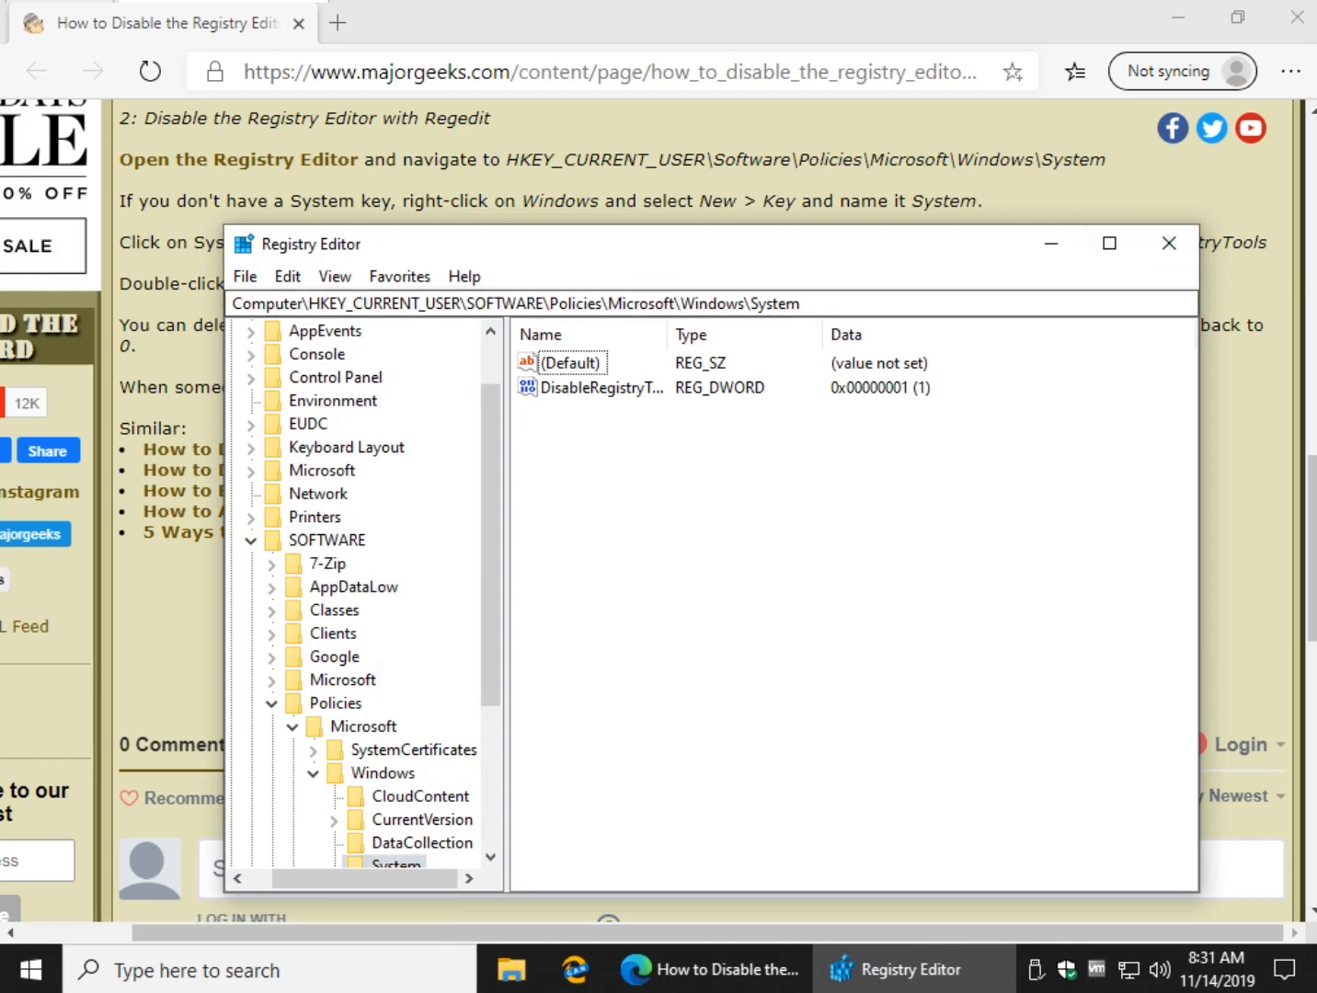
- Set DisableRegistryTools value data back to 0
double_click(599, 386)
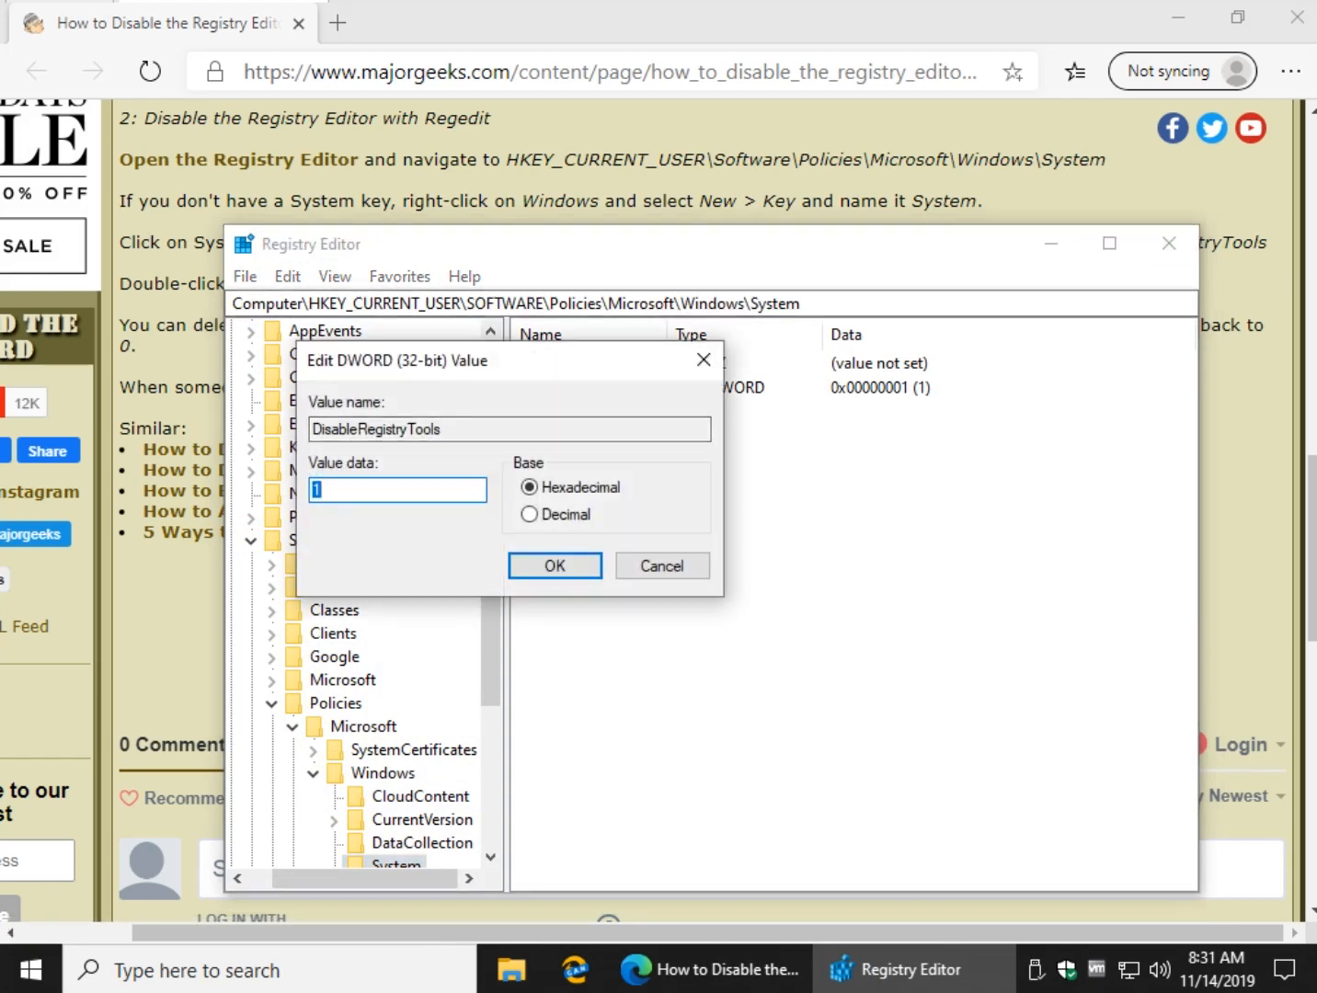
click(554, 567)
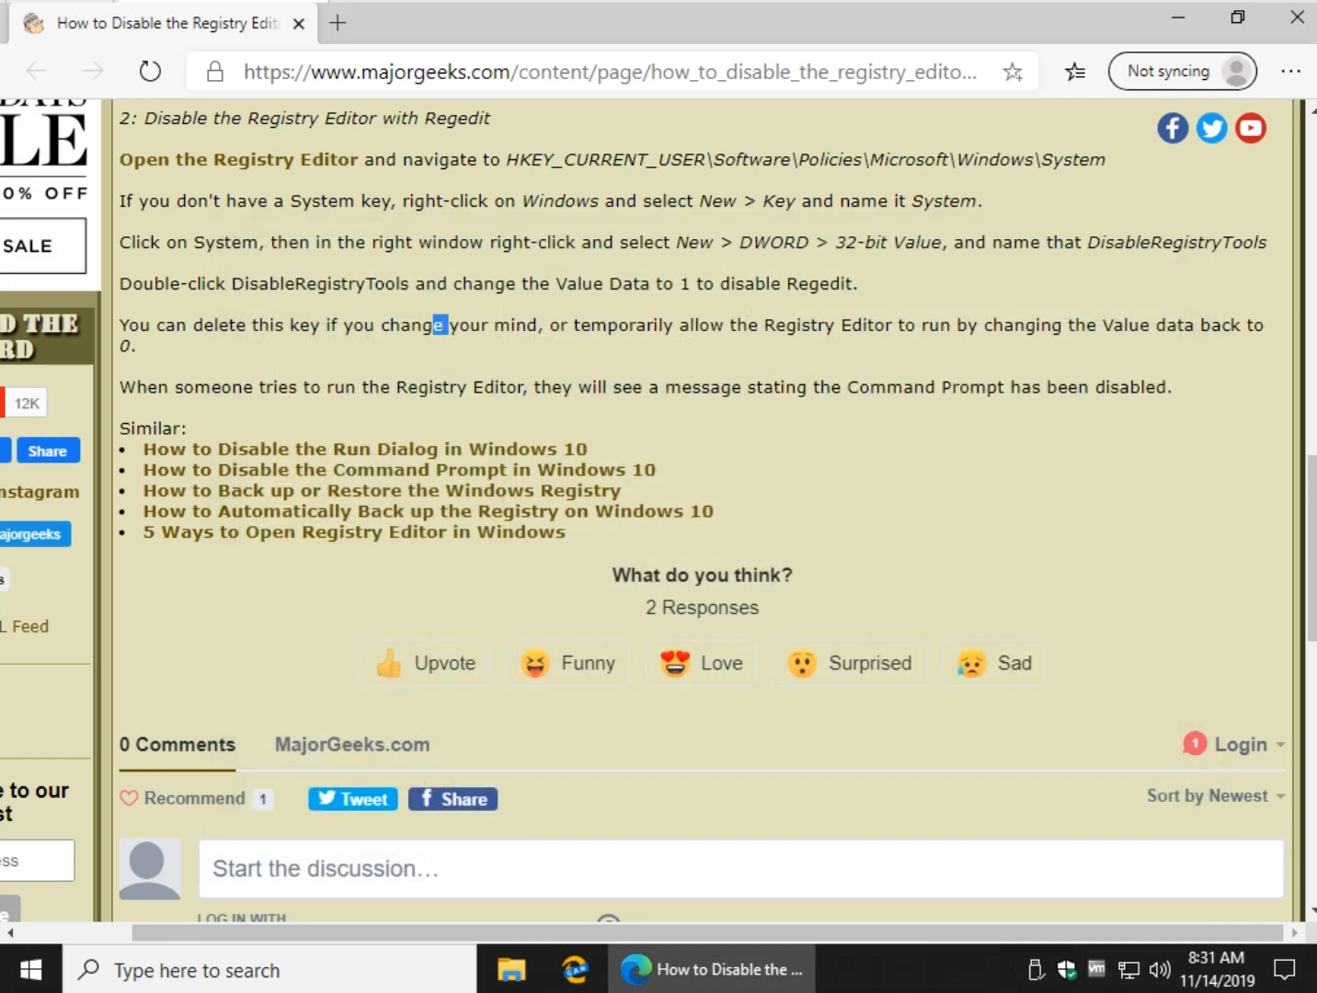
drag(439, 323, 133, 346)
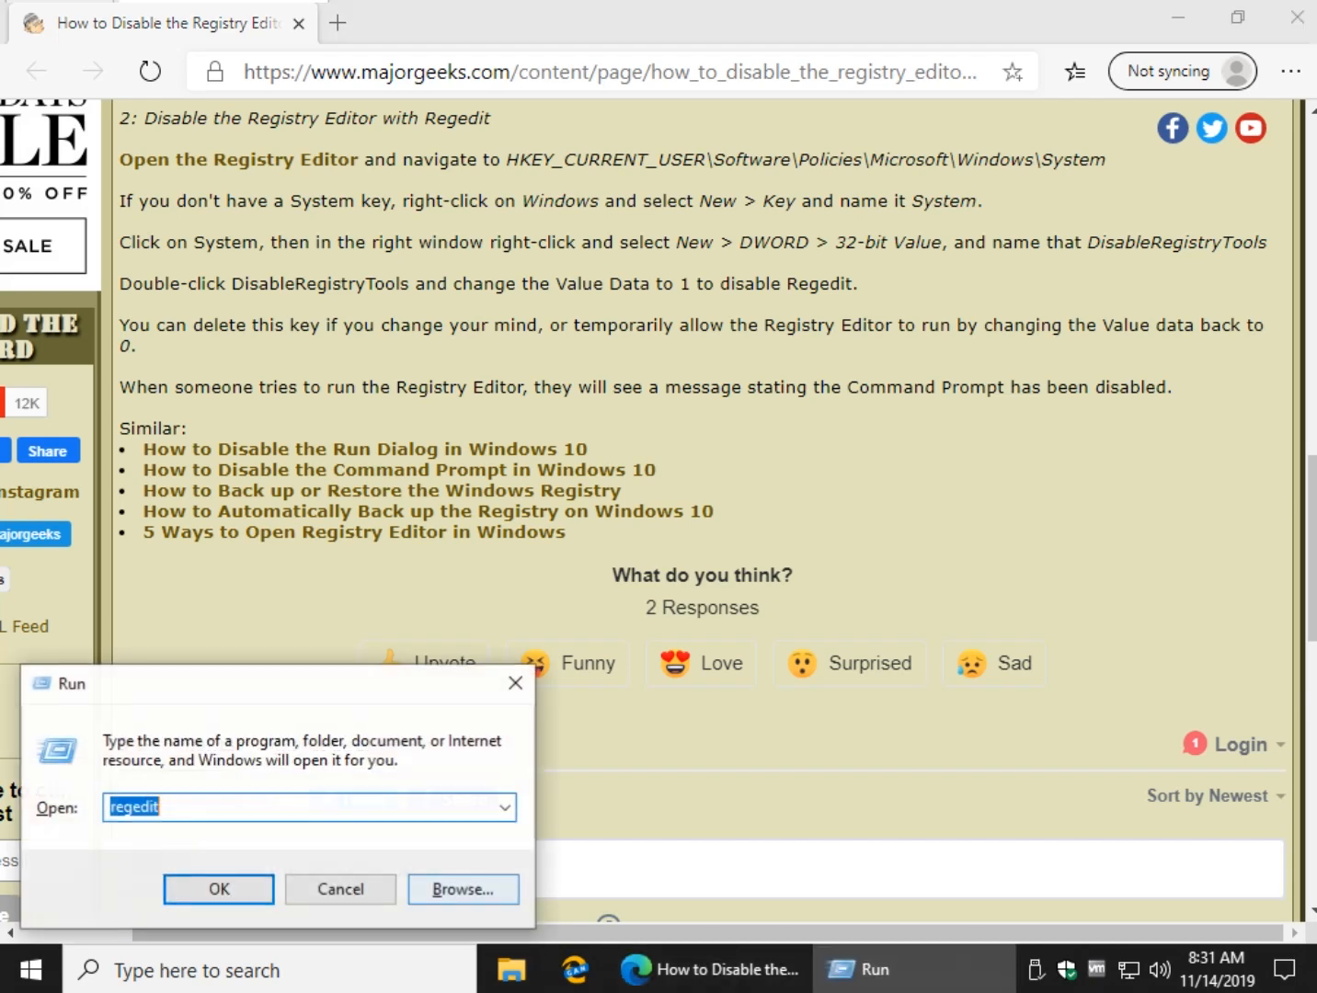
- Relaunch regedit from Run and verify DisableRegistryTools reads 0
click(217, 890)
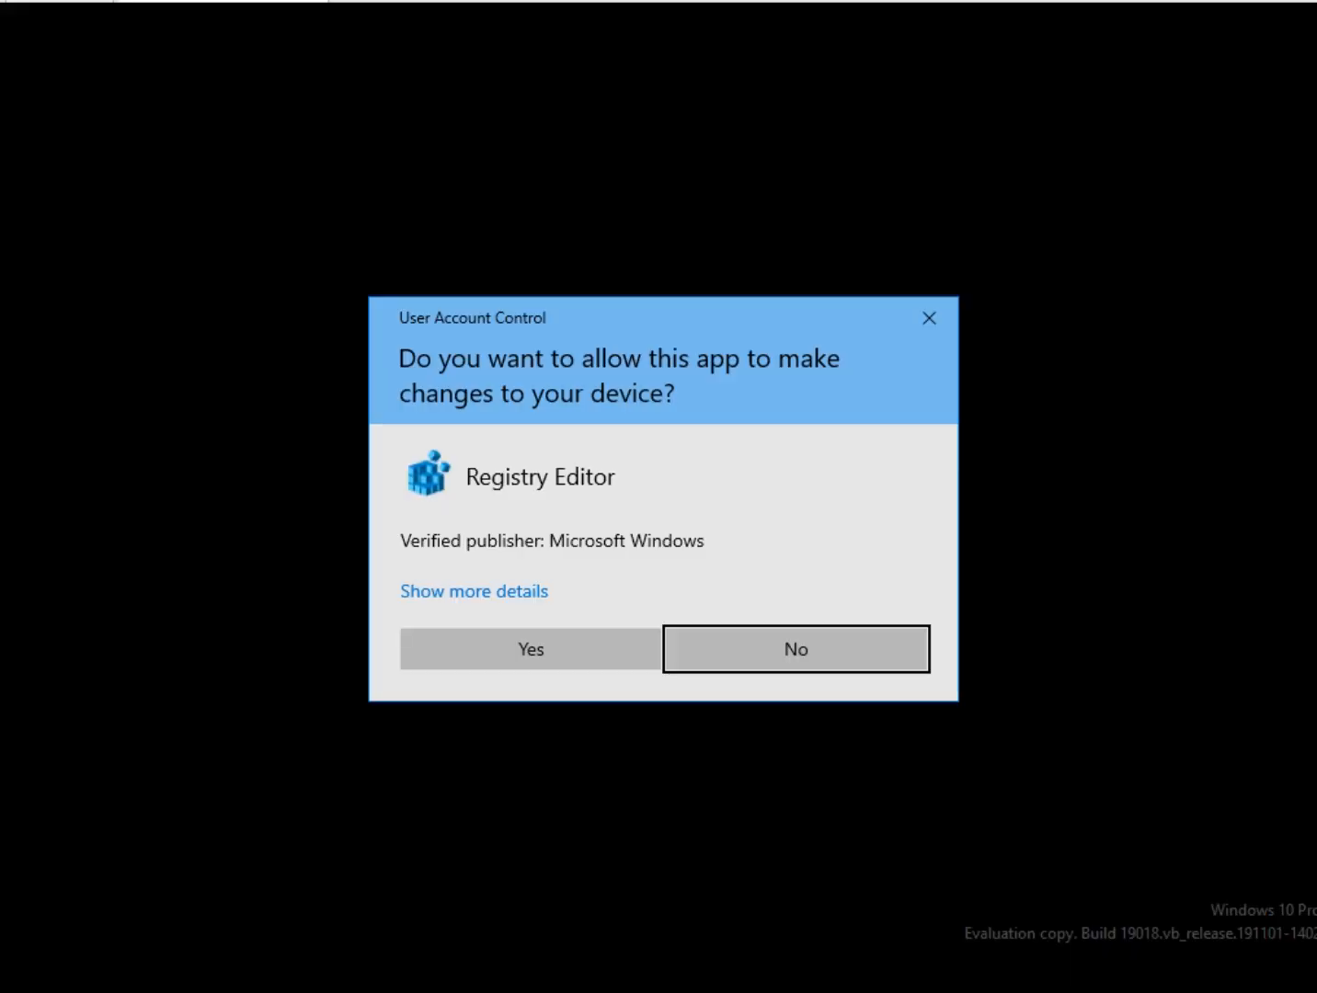
click(530, 648)
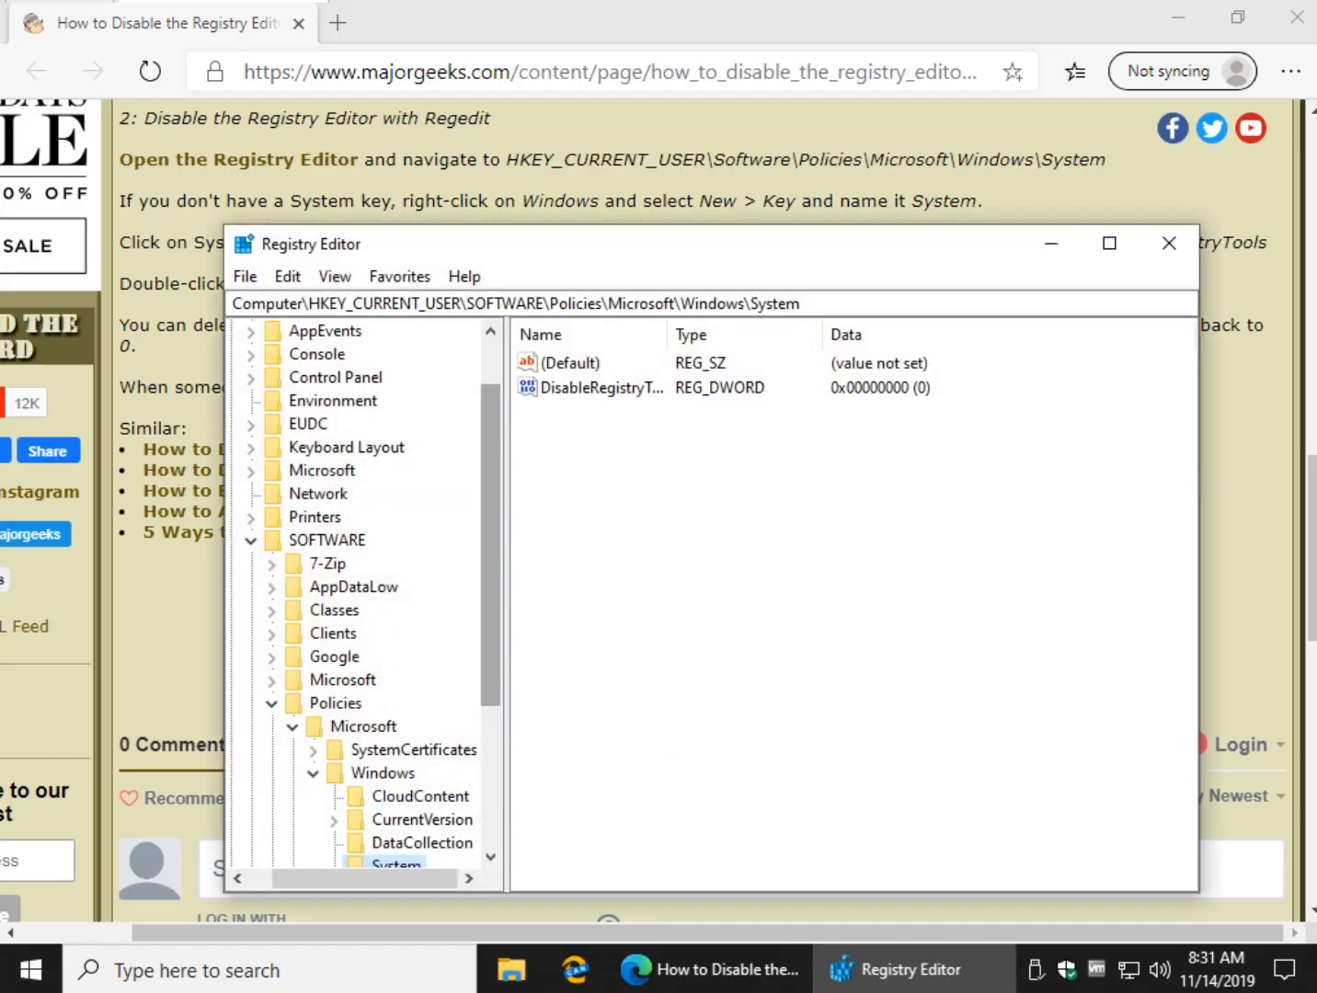
double_click(602, 386)
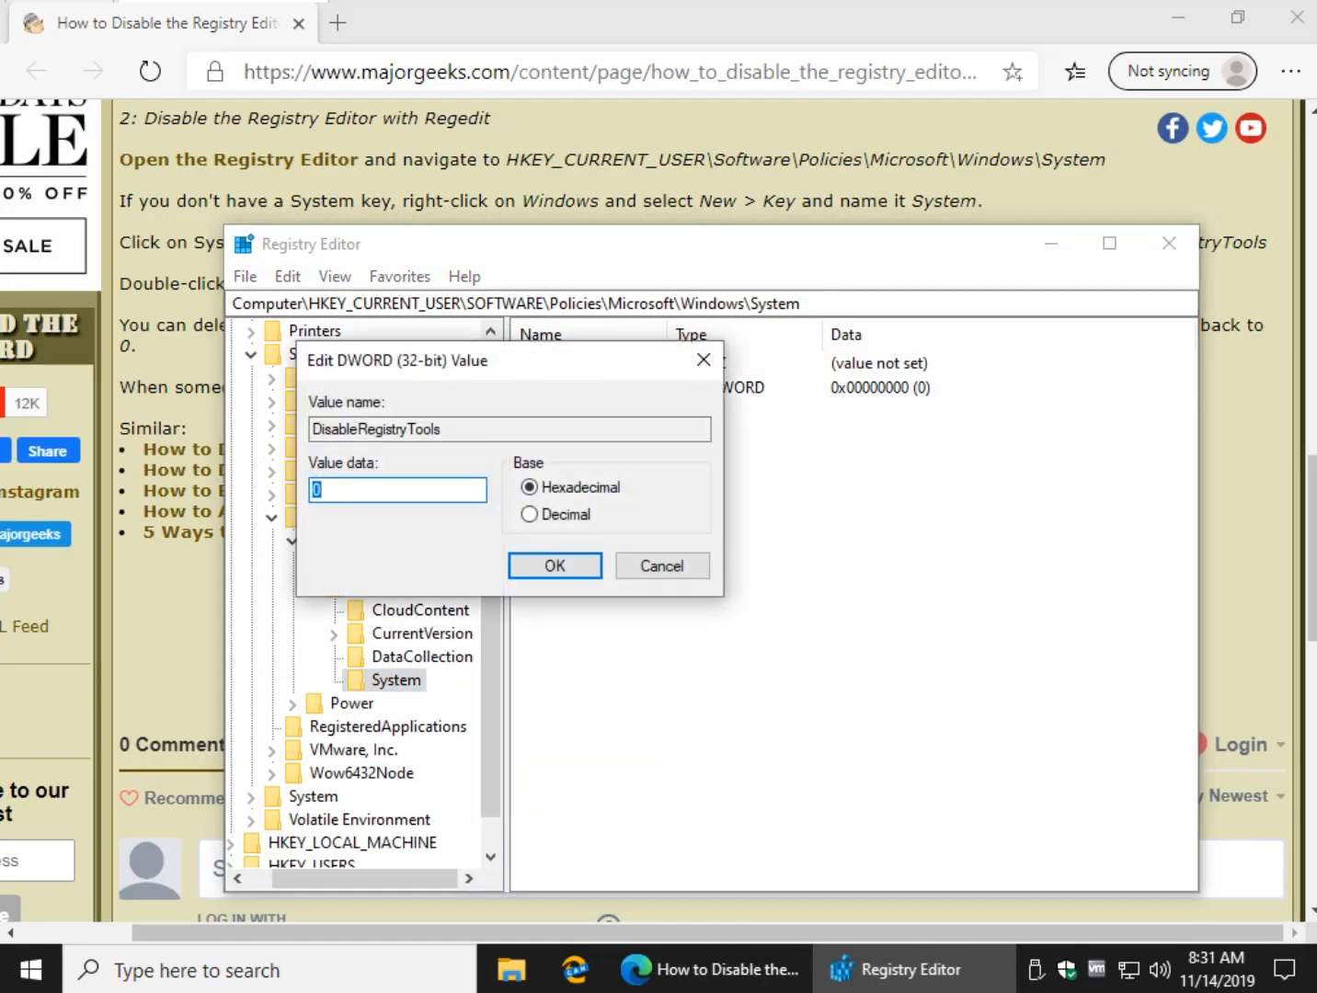
click(554, 566)
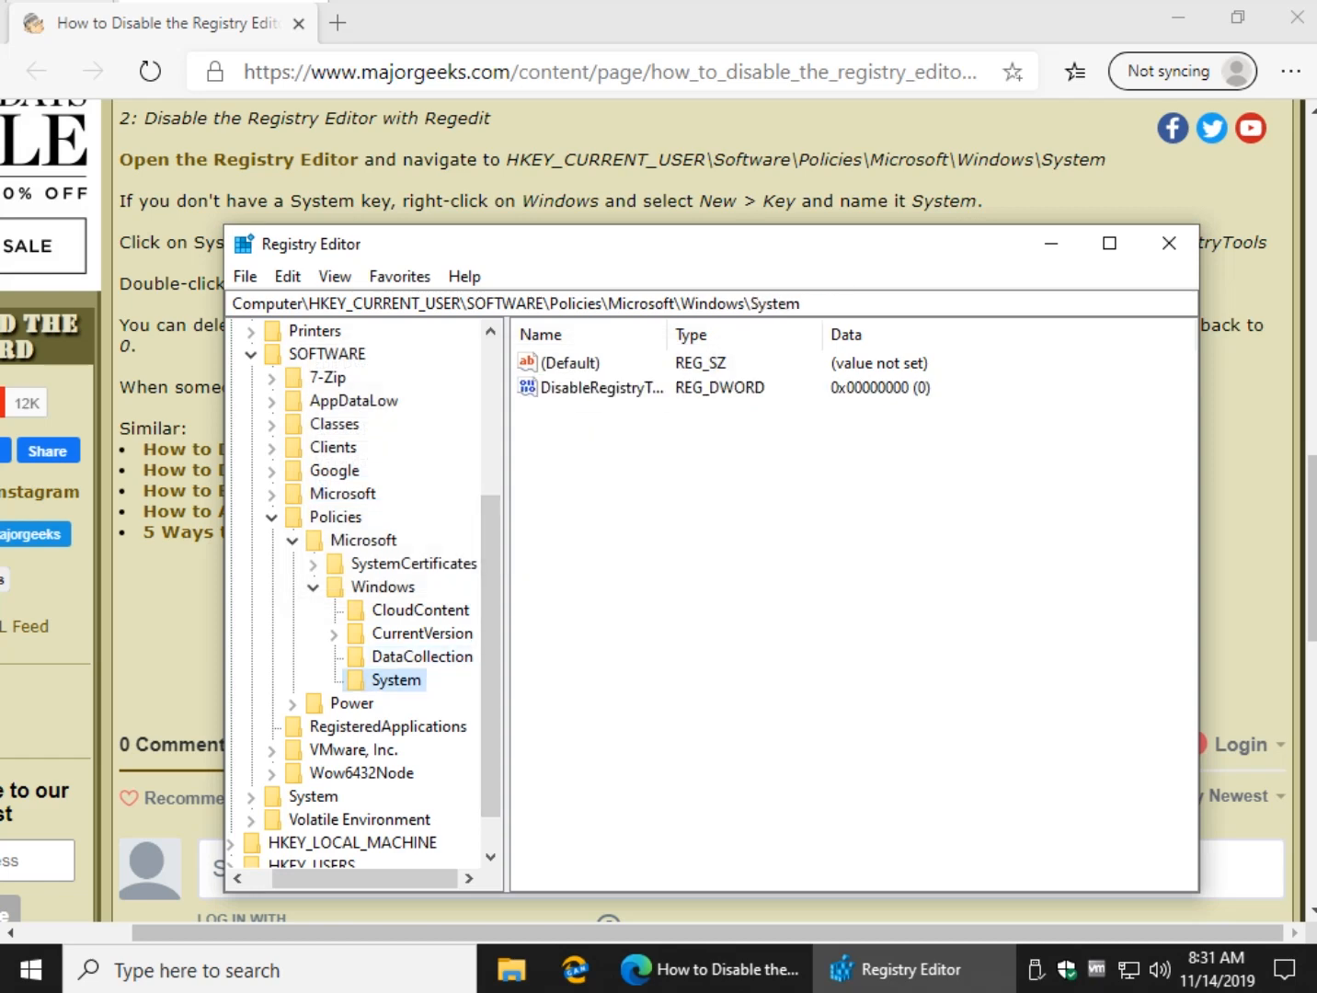
- Delete the System key and confirm in the Confirm Key Delete dialog
right_click(397, 680)
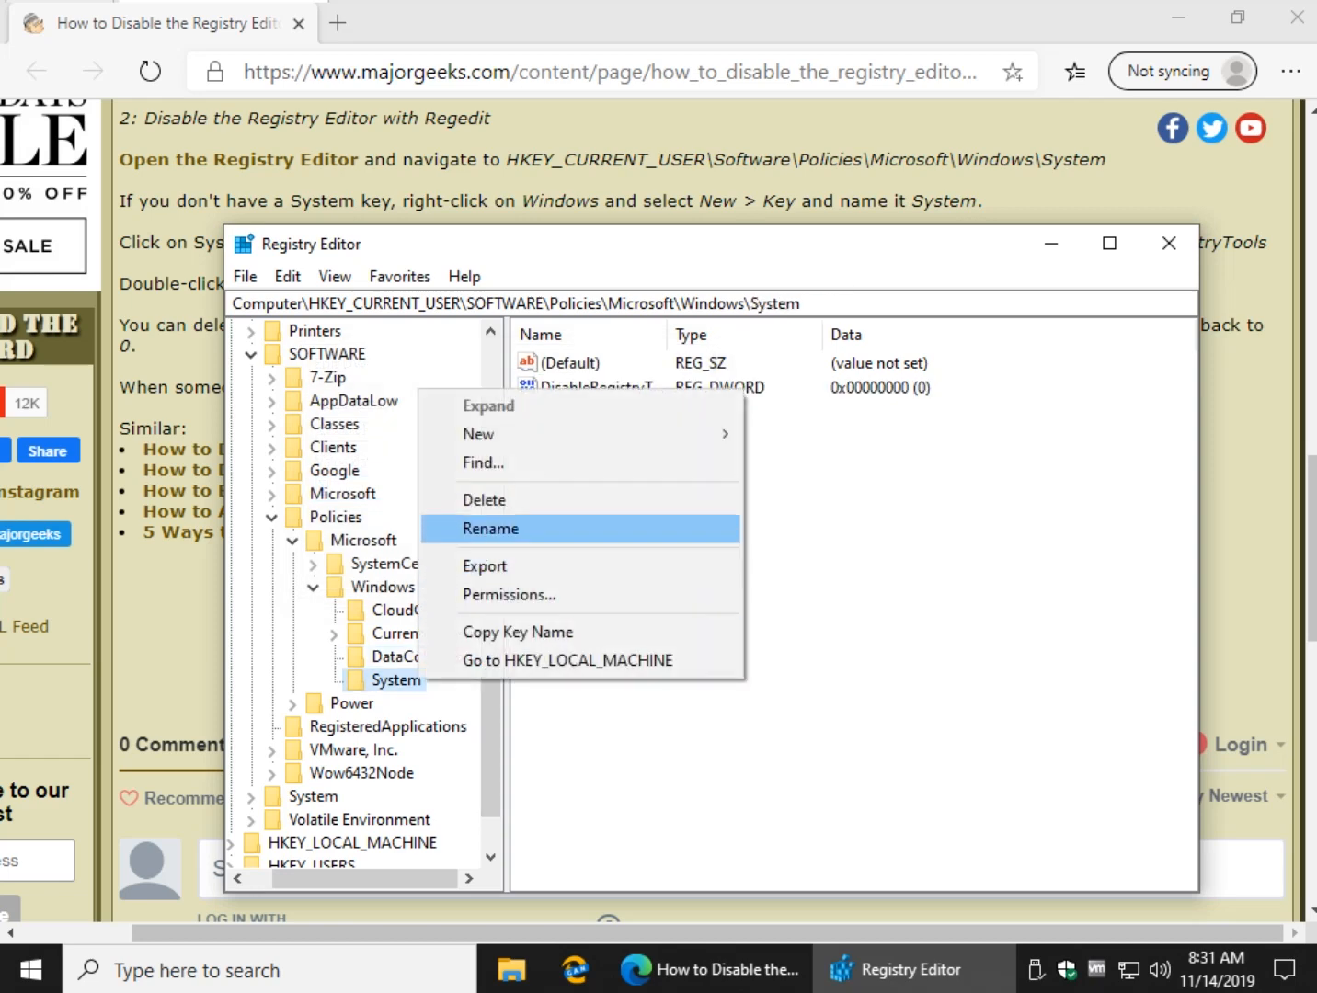
click(482, 500)
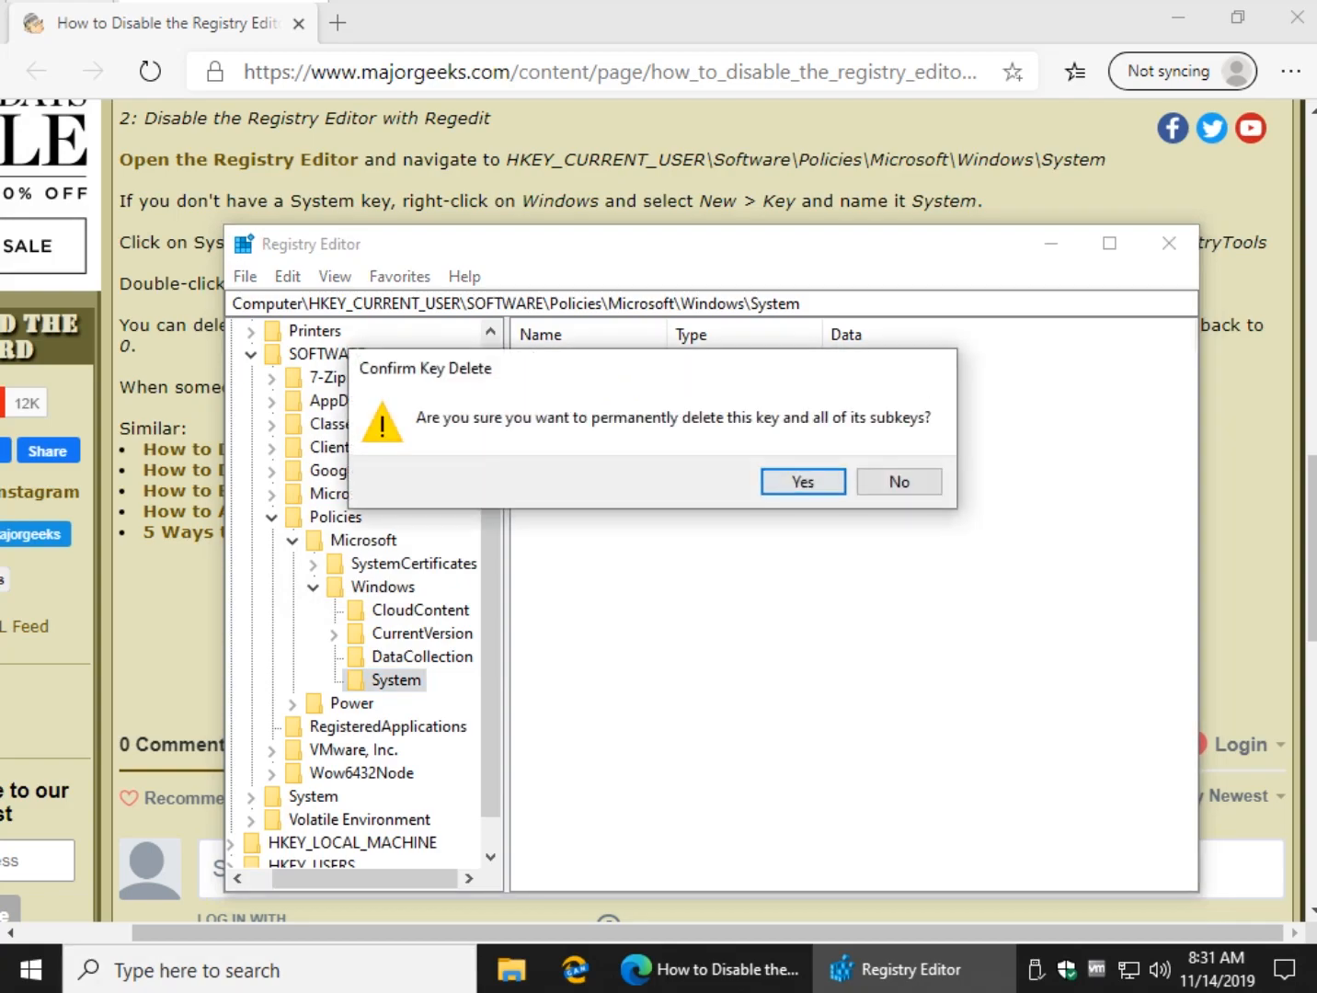
click(801, 482)
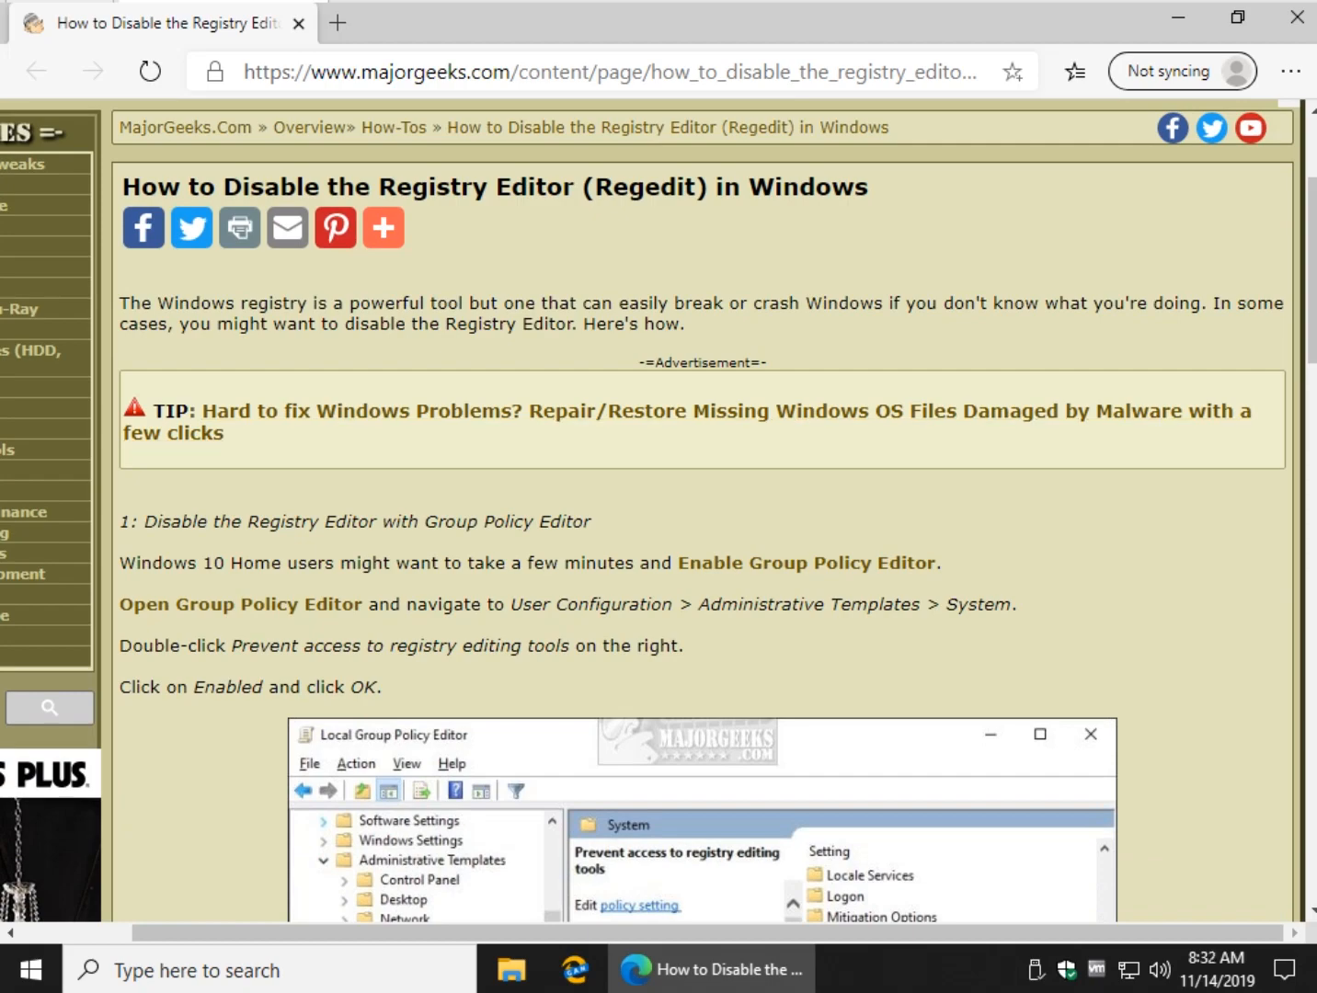
- Scroll the MajorGeeks article back to its top, showing the title and Group Policy Editor method
scroll(down, 3)
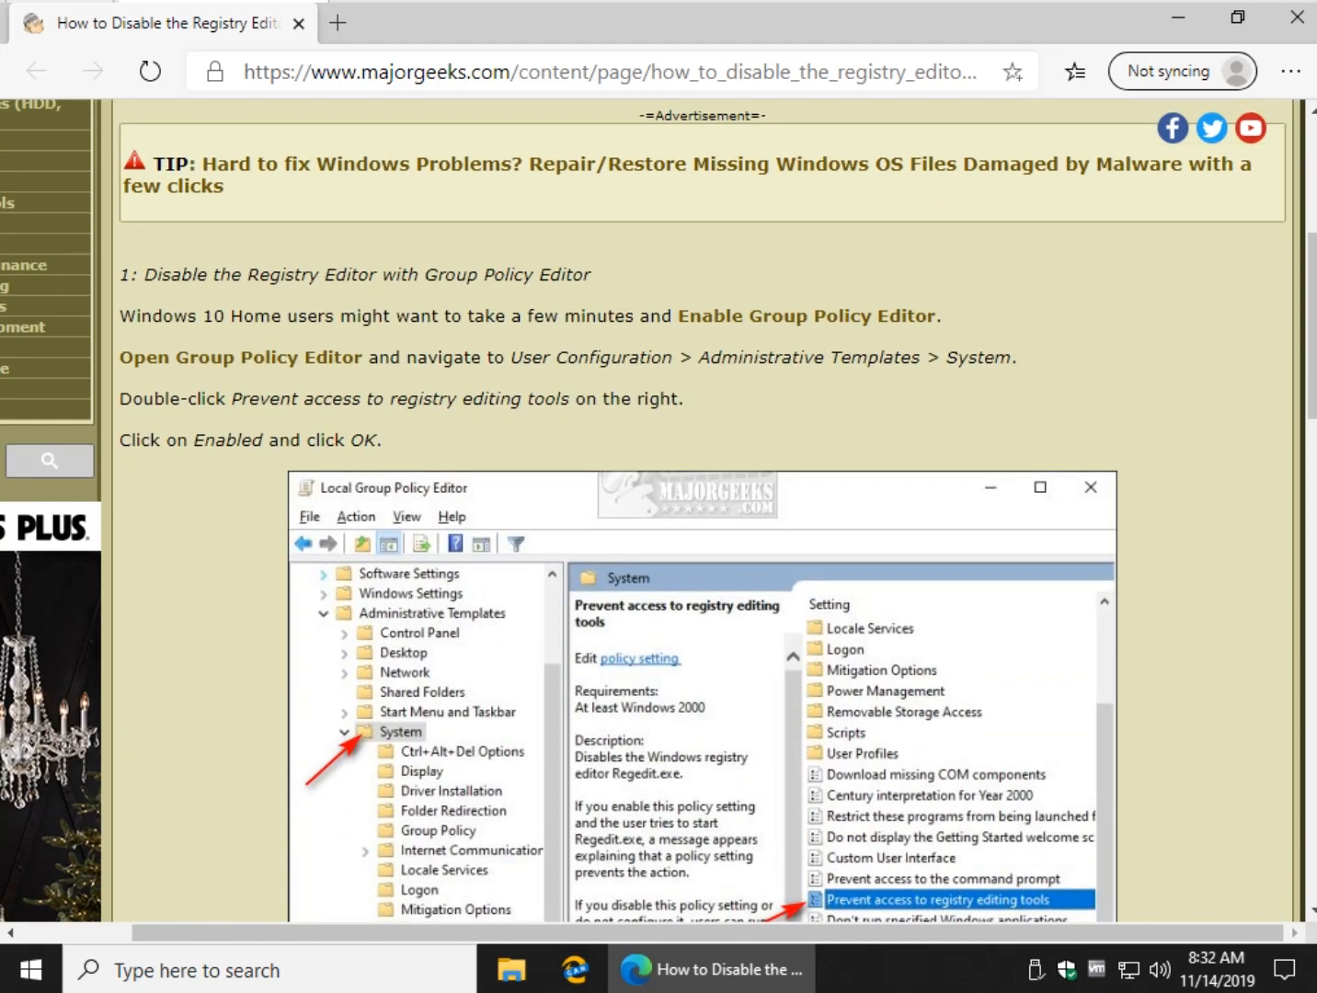
scroll(up, 3)
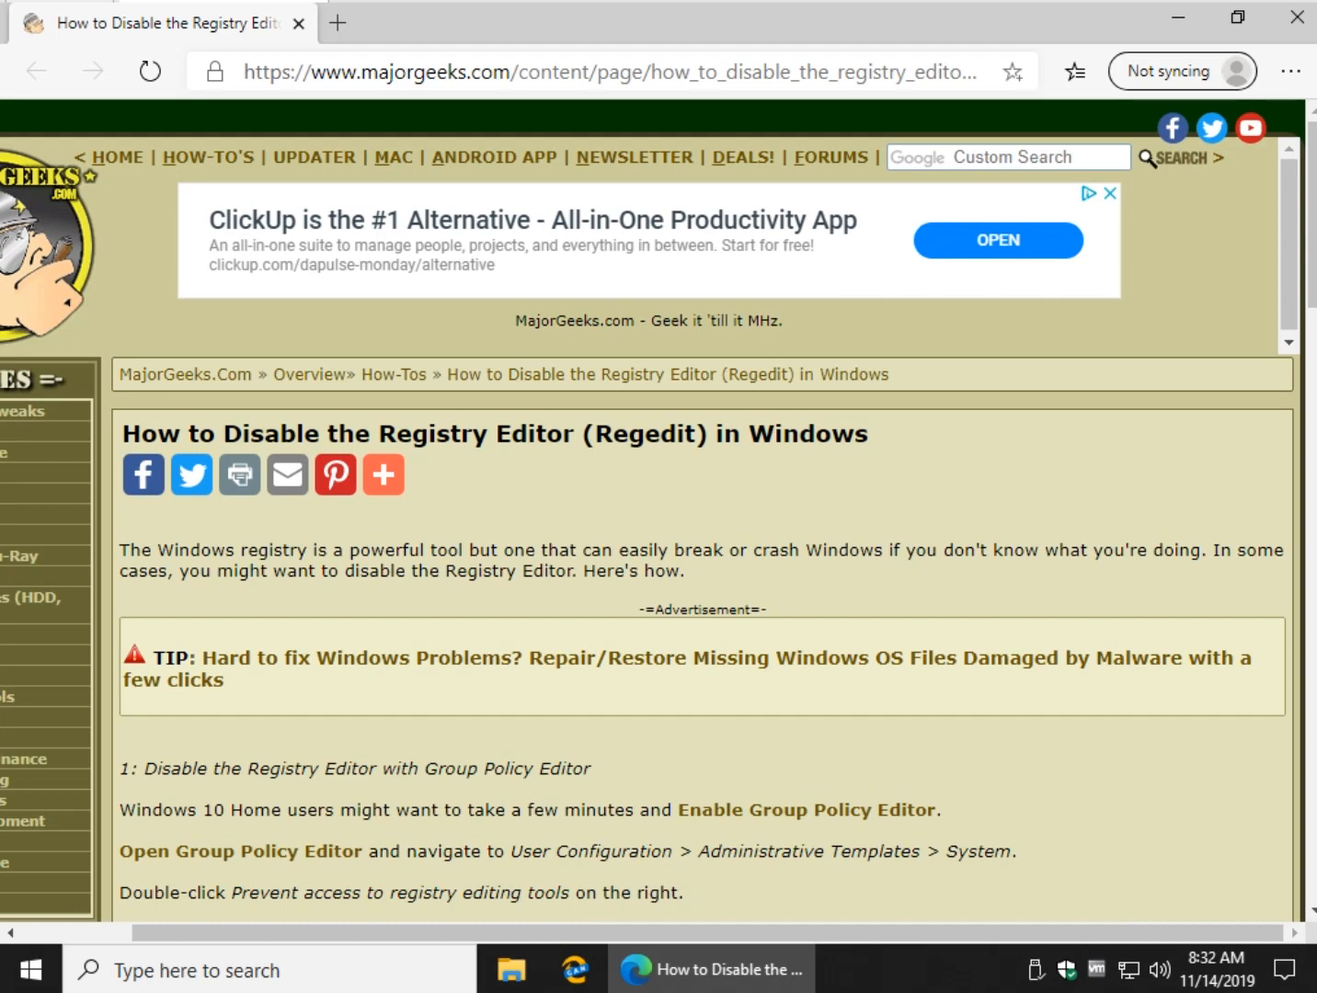